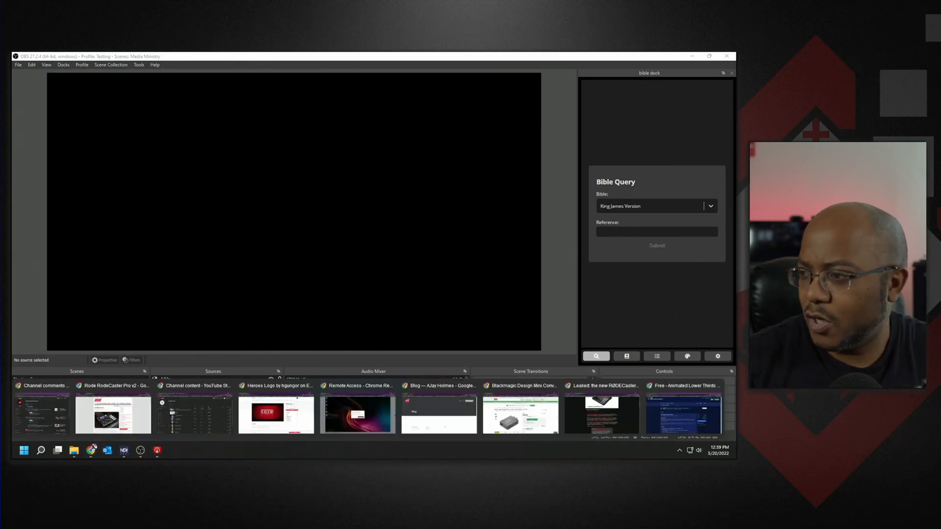
Switch to the browser window showing the Animated Lower Thirds forum resource page
click(682, 413)
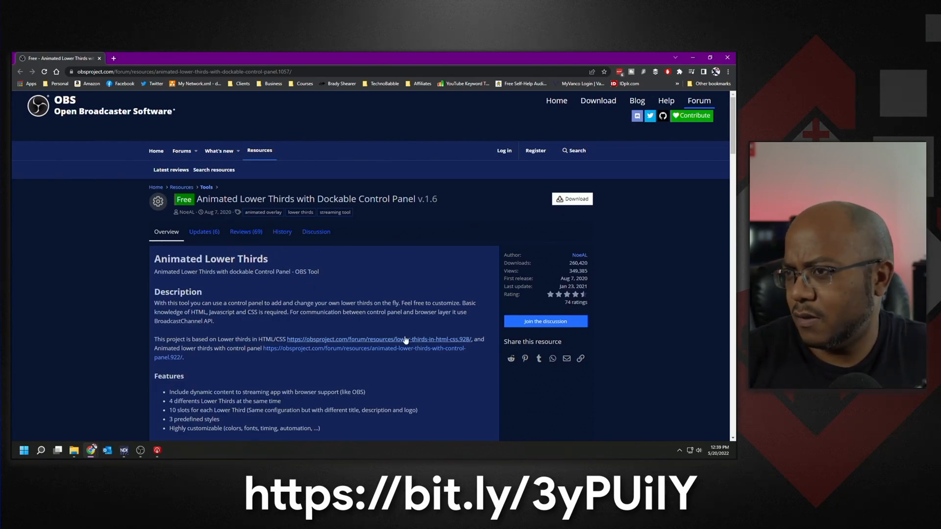
mouse_move(596, 199)
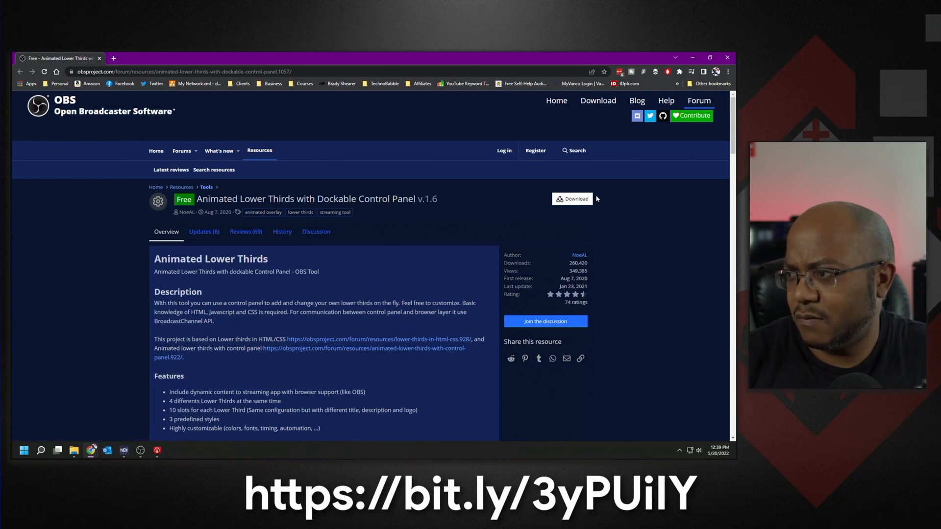
mouse_move(573, 294)
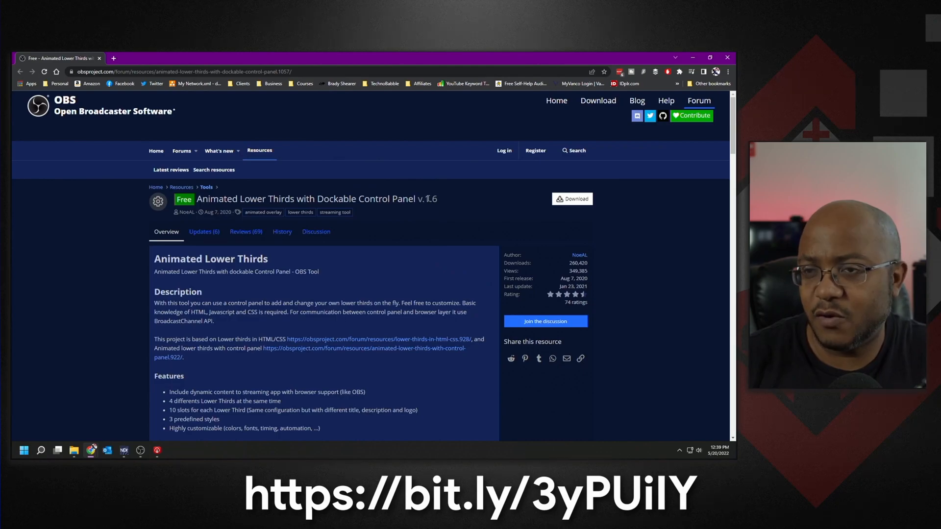
mouse_move(469, 239)
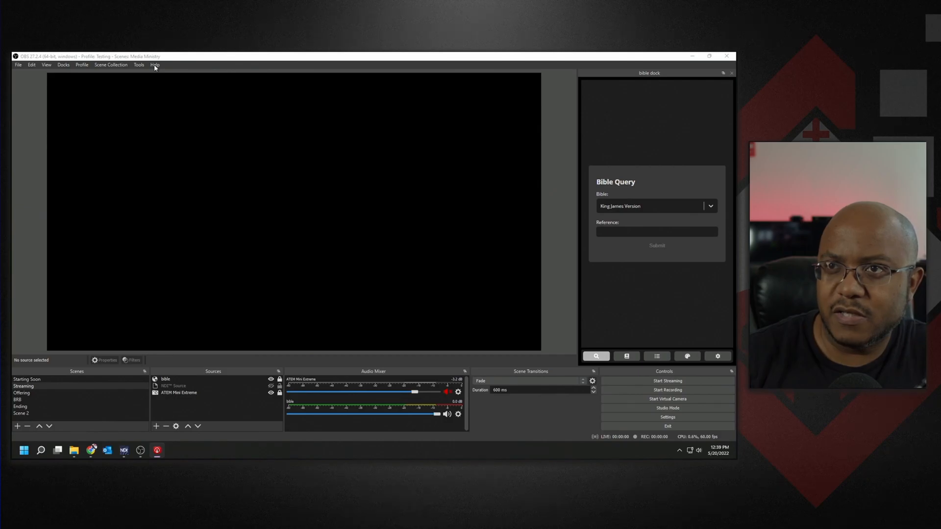
click(154, 64)
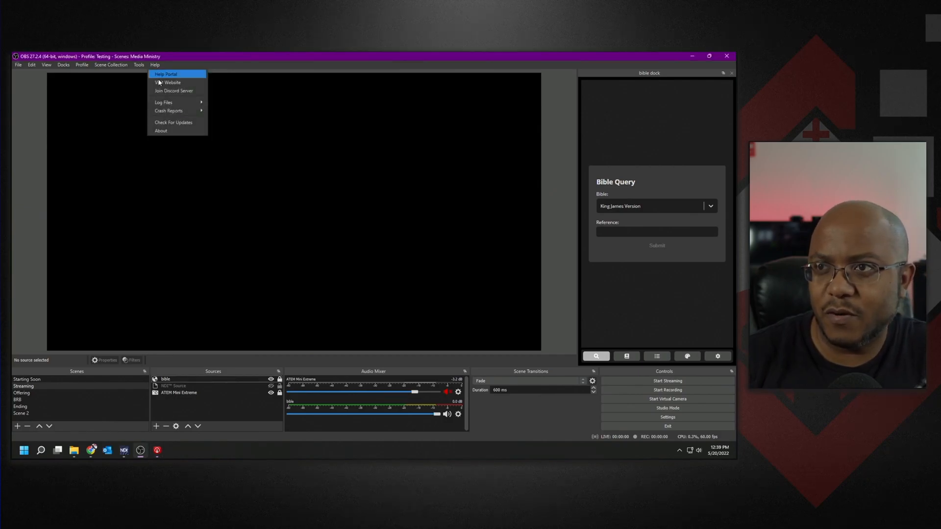
click(173, 122)
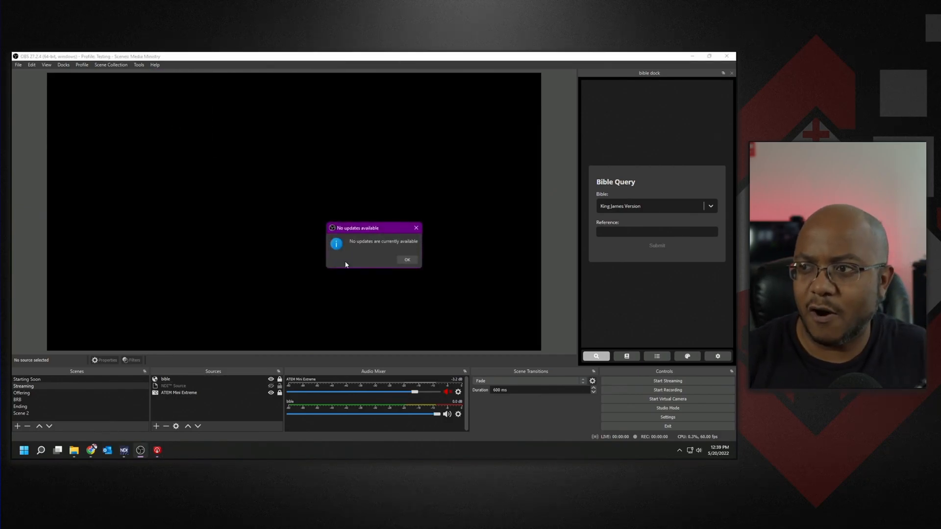
click(406, 259)
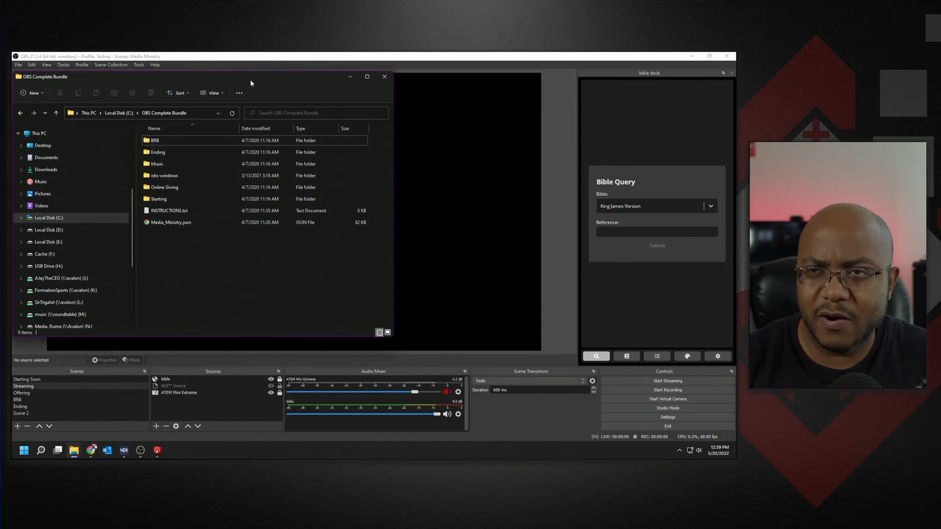
mouse_move(232, 113)
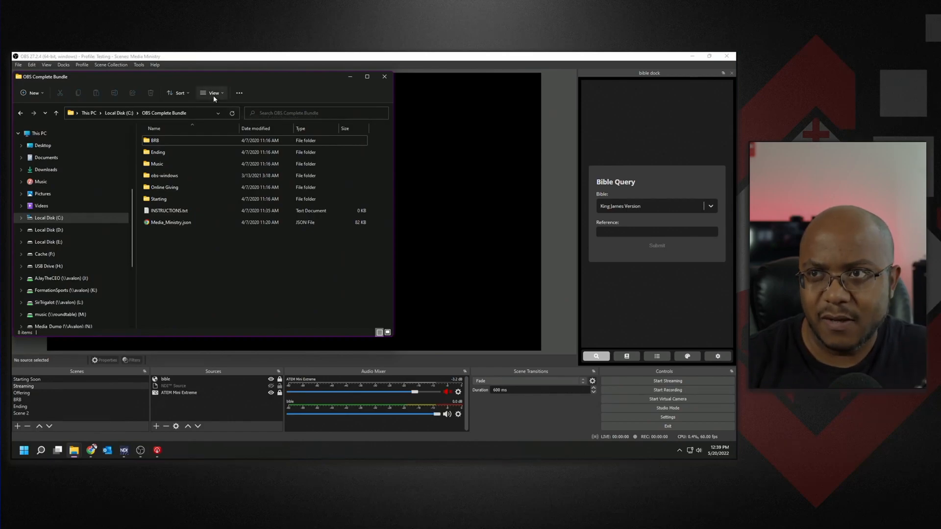
mouse_move(236, 146)
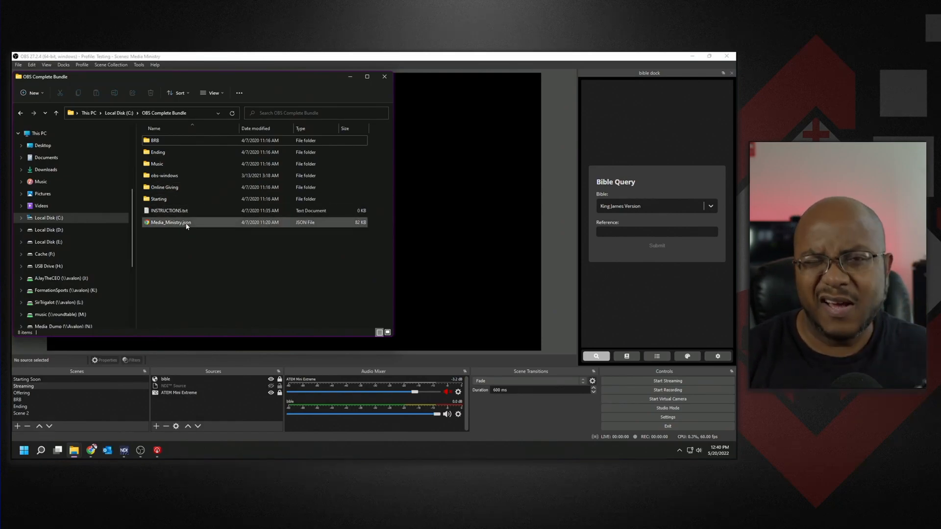
mouse_move(170, 223)
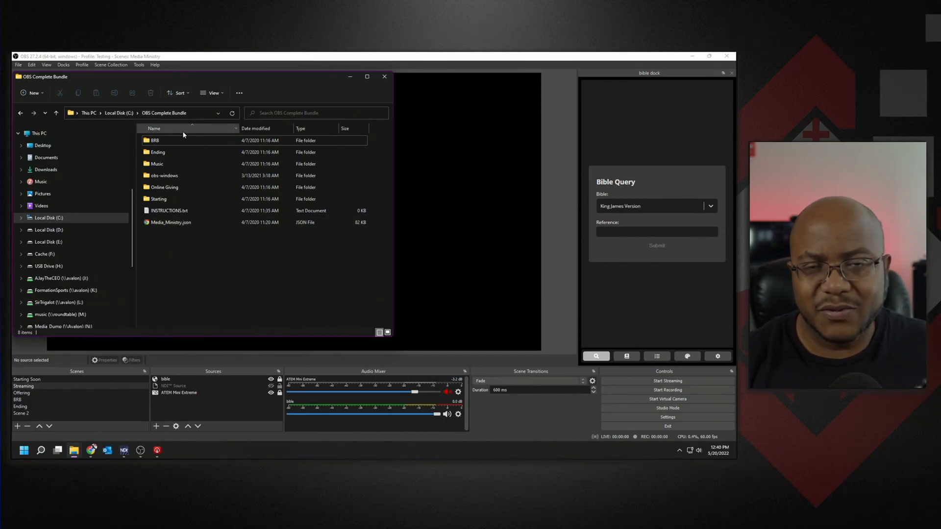
Open the Animated-Lower-Thirds_1.6.zip archive from the Downloads folder
click(157, 164)
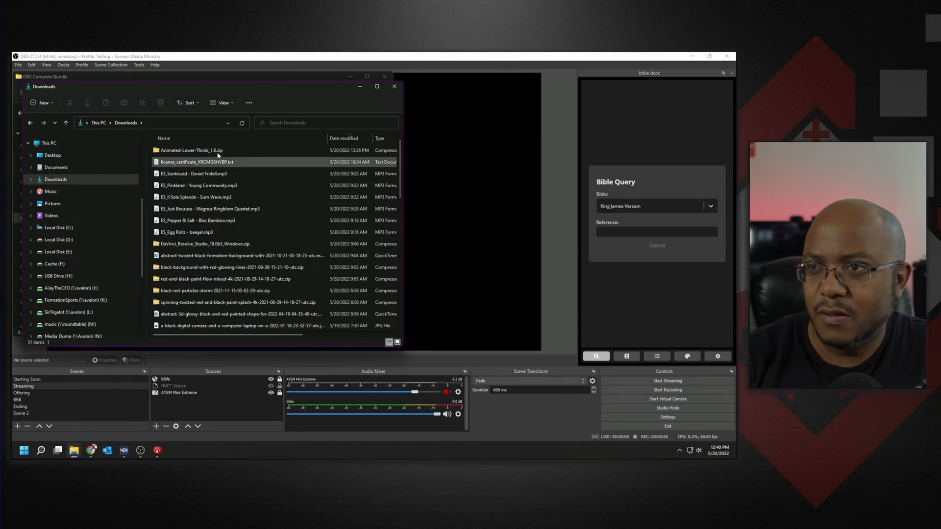
double_click(192, 150)
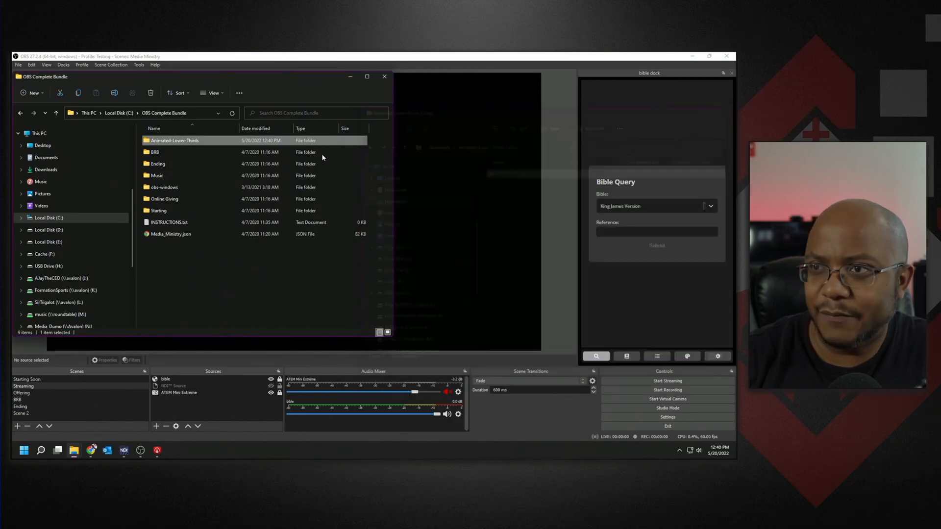
Navigate into Animated-Lower-Thirds > common > css
click(167, 152)
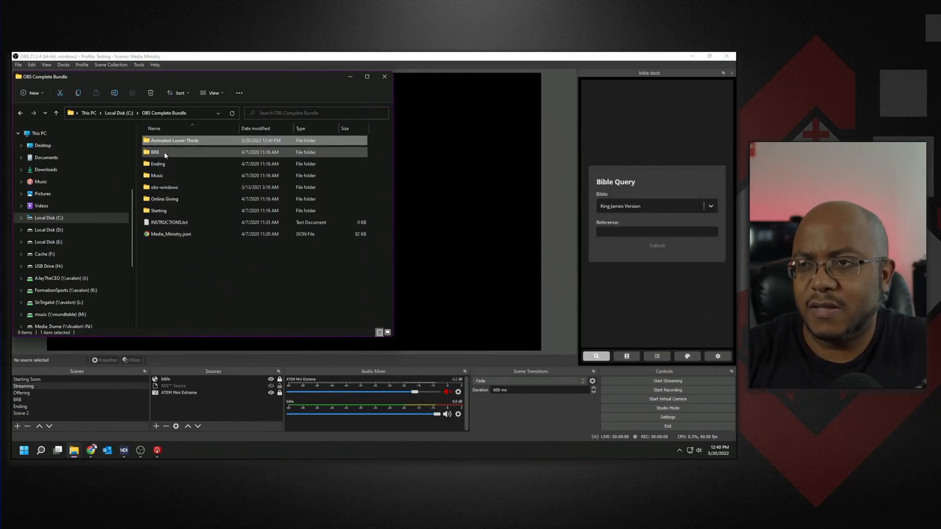
double_click(174, 140)
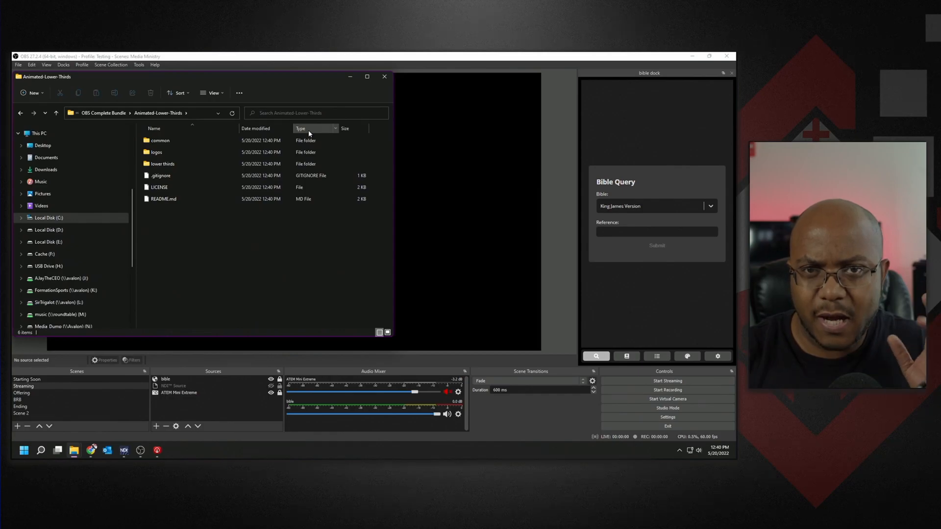
click(159, 140)
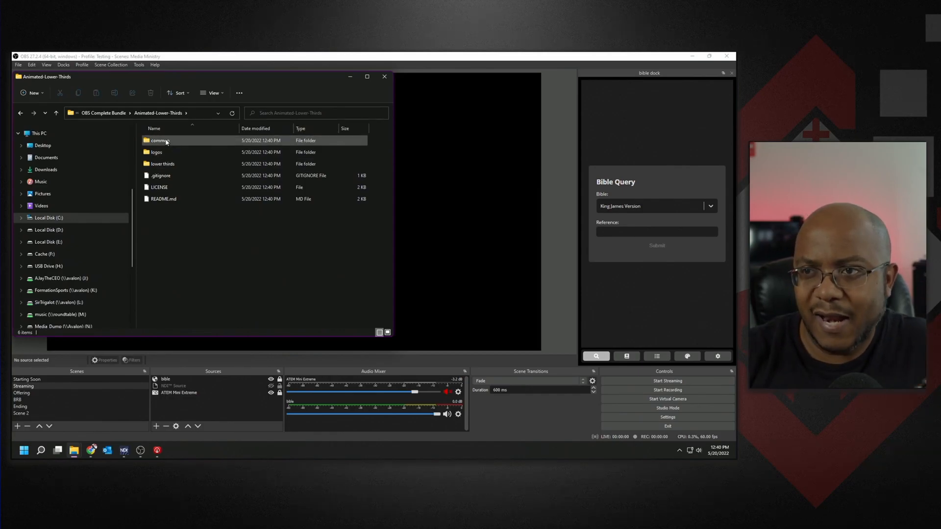
mouse_move(159, 140)
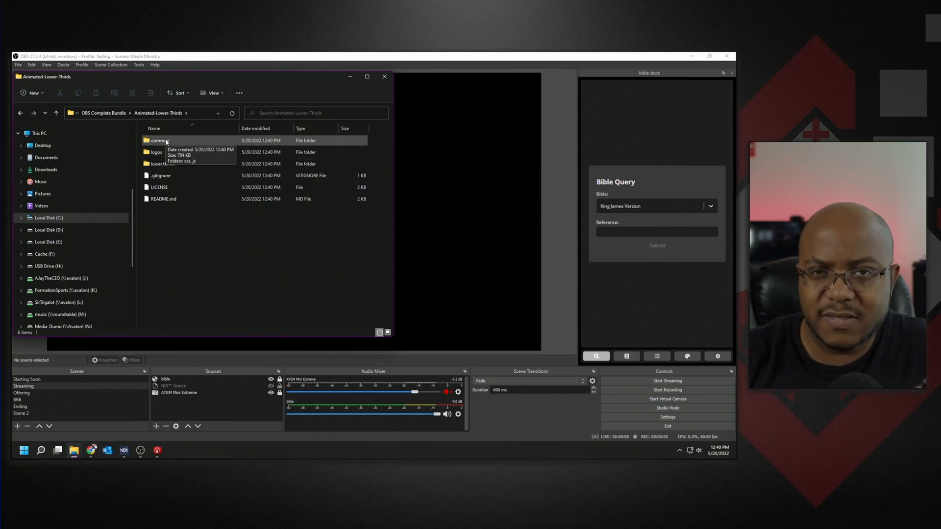
double_click(158, 140)
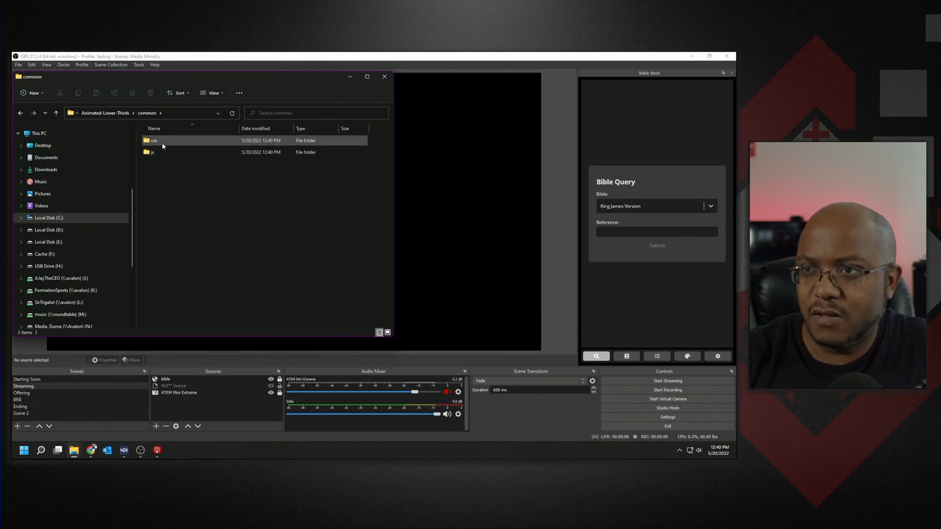
double_click(154, 141)
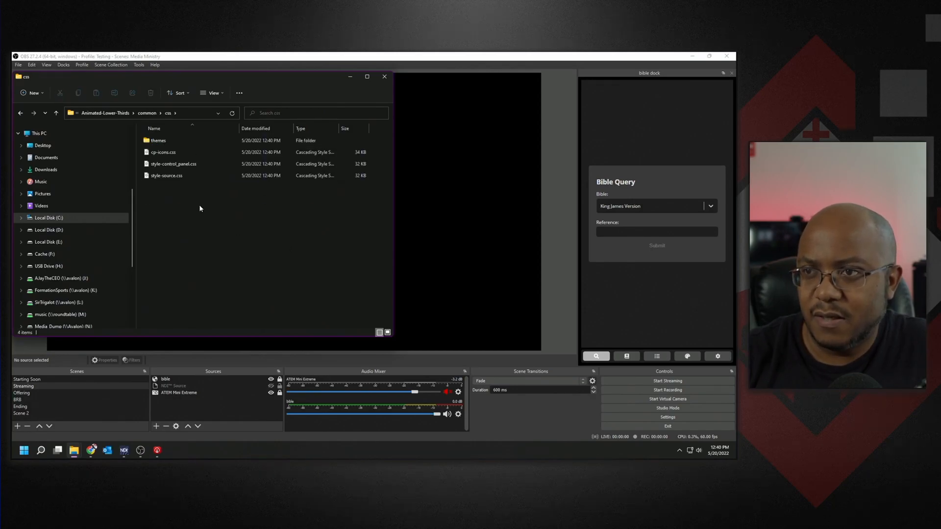
Unblock style-source.css, style-control_panel.css and cp-icons.css via their Properties
right_click(166, 175)
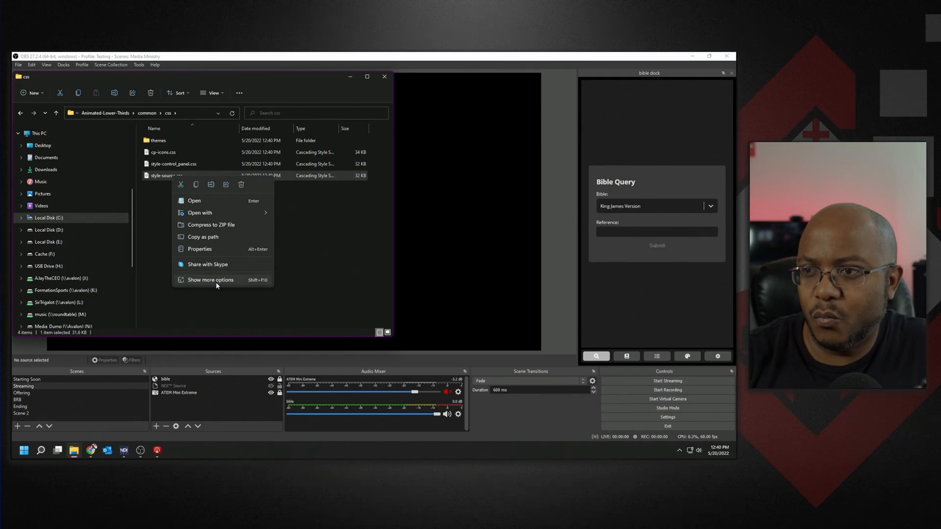
click(209, 280)
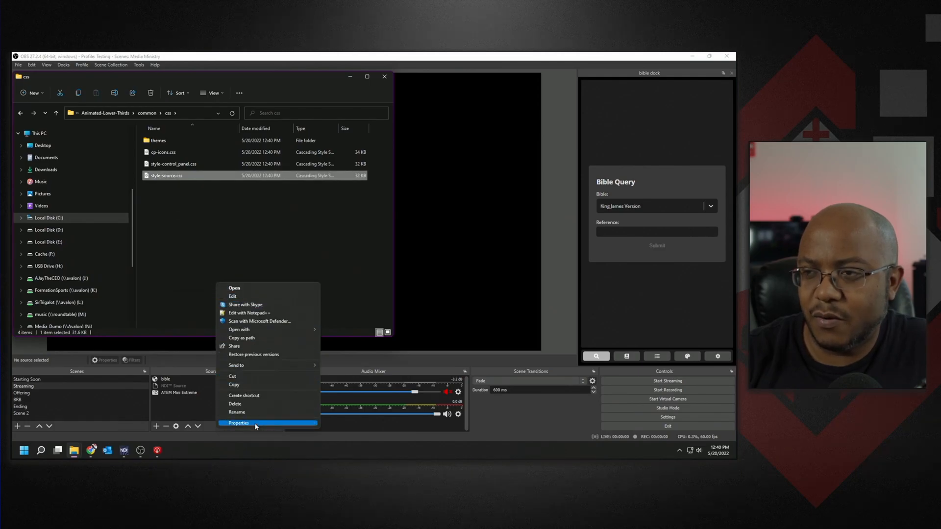
click(239, 423)
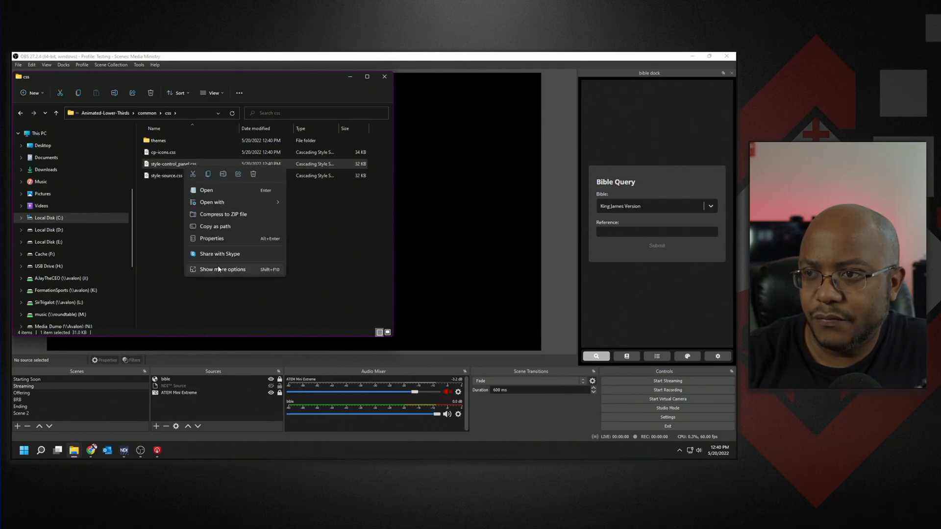
click(212, 238)
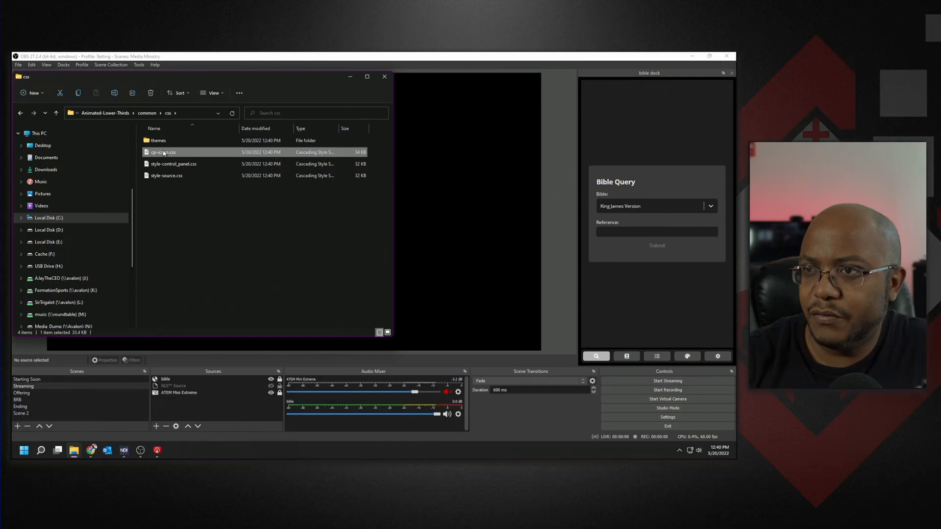
right_click(162, 151)
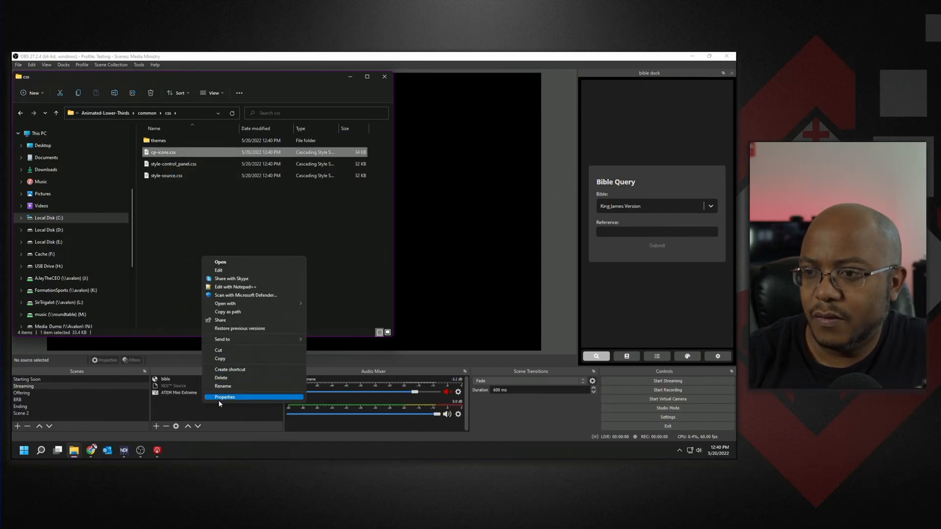
click(224, 397)
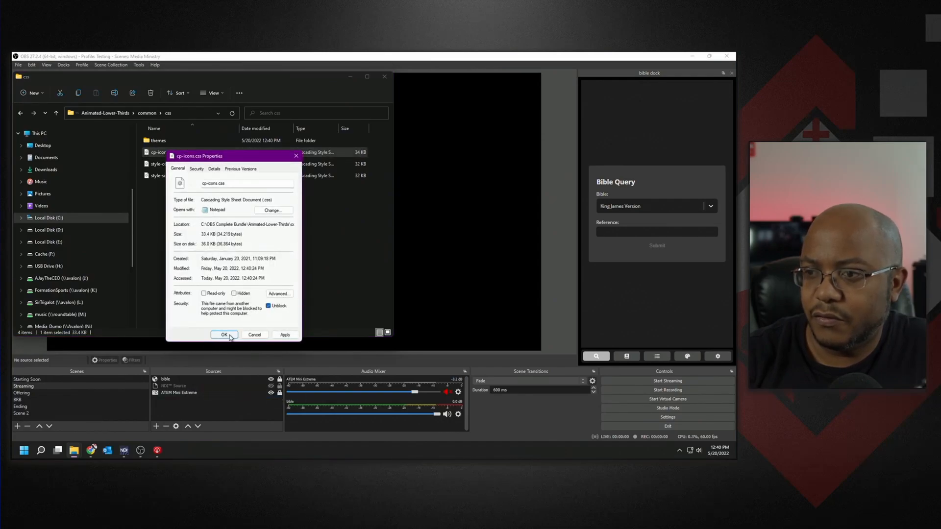
click(225, 335)
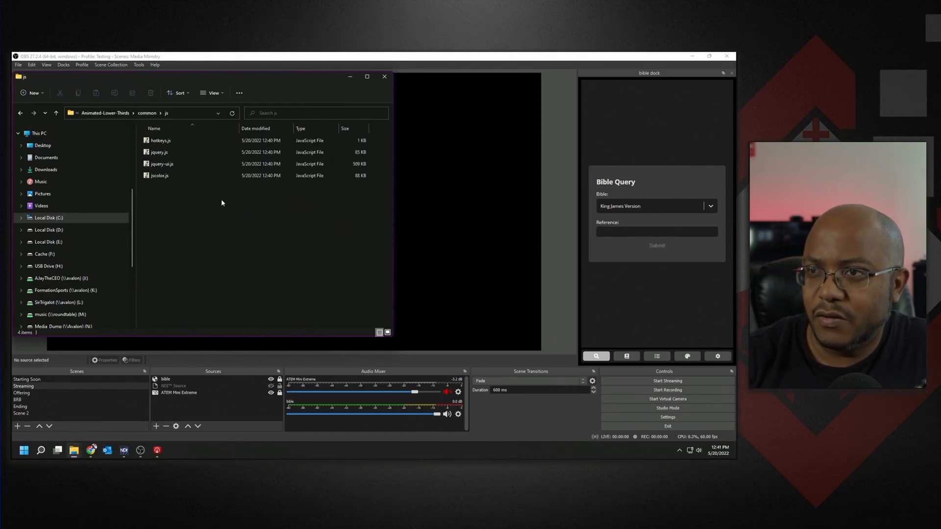
Check the Properties of hotkeys.js and jquery.js in the js folder
right_click(160, 140)
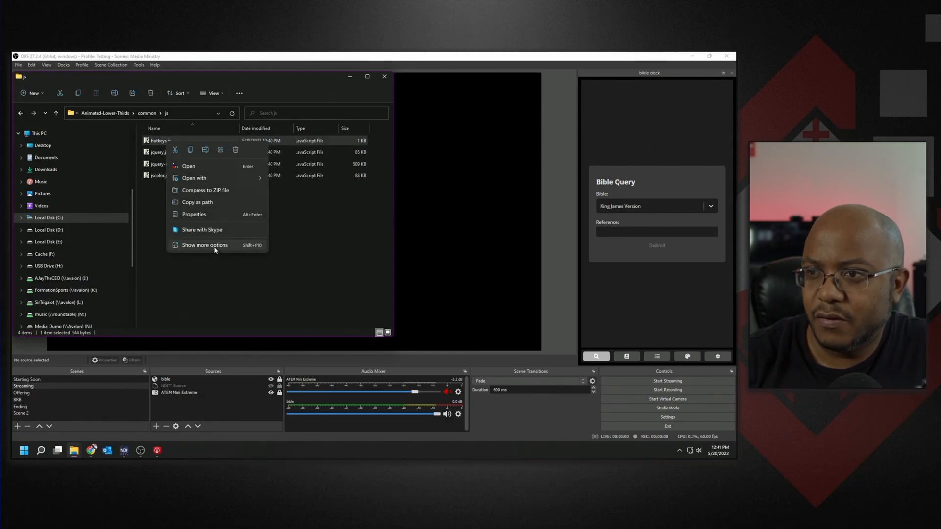
click(194, 215)
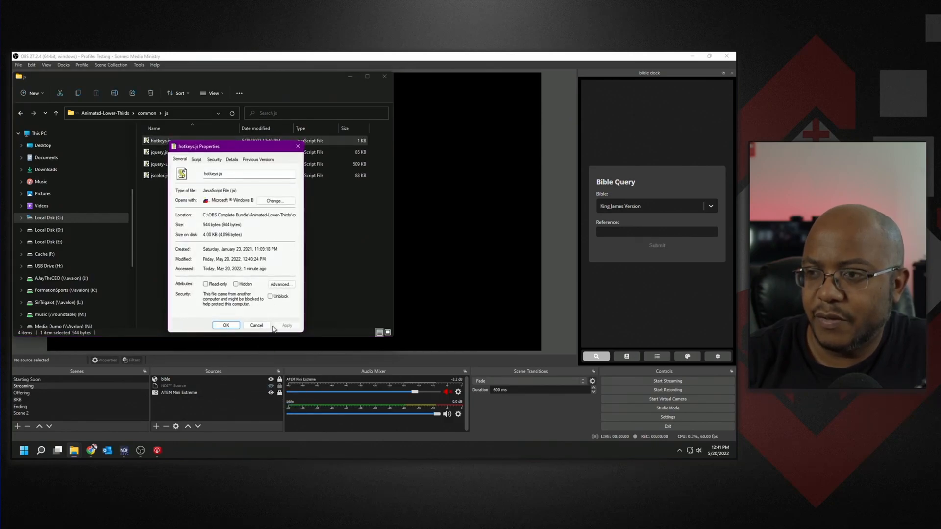
click(226, 325)
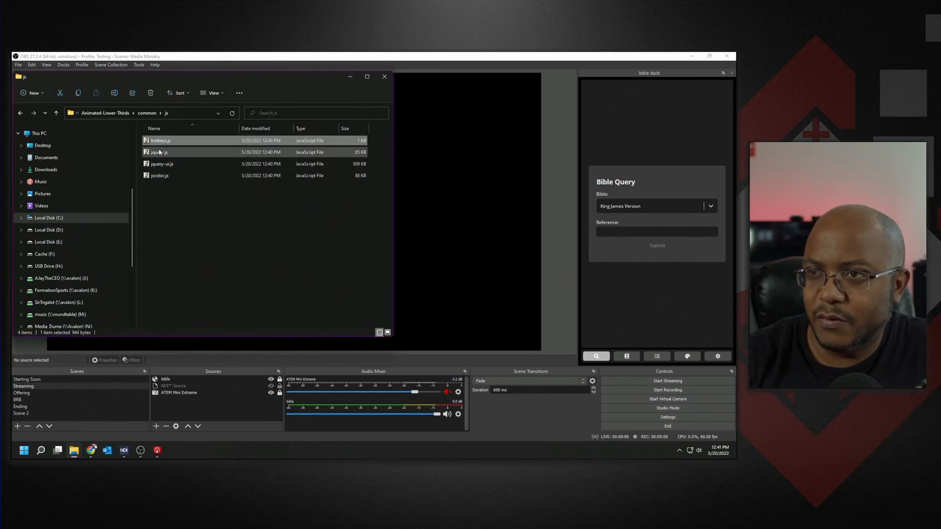
right_click(158, 152)
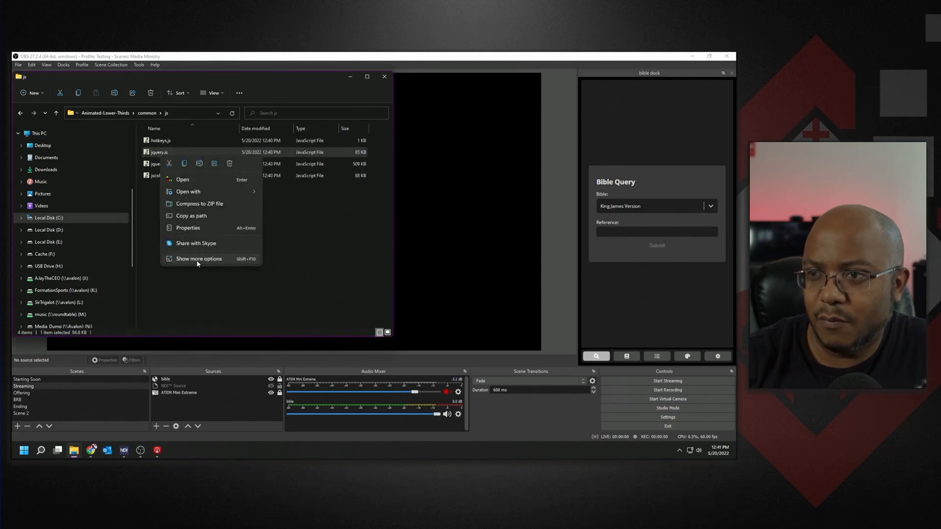
click(187, 227)
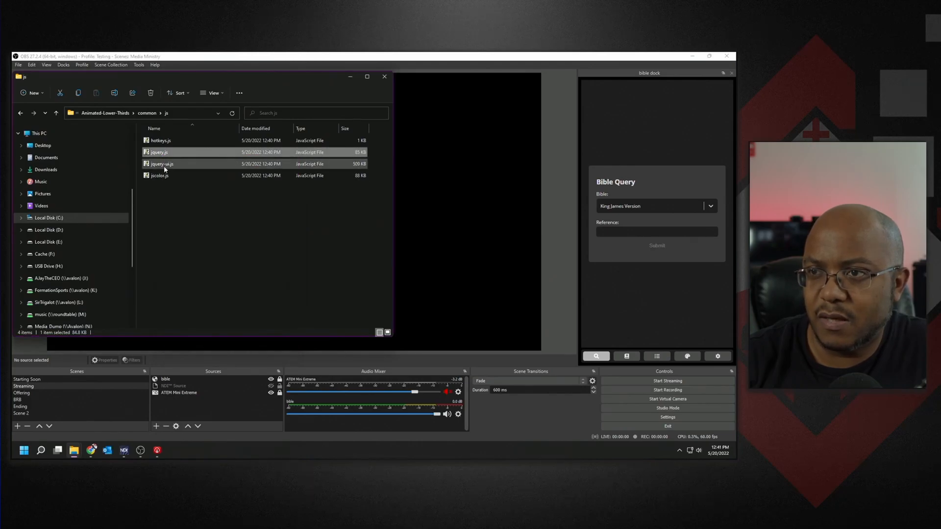
Check the Properties of jquery-ui.js and jscolor.js
right_click(160, 164)
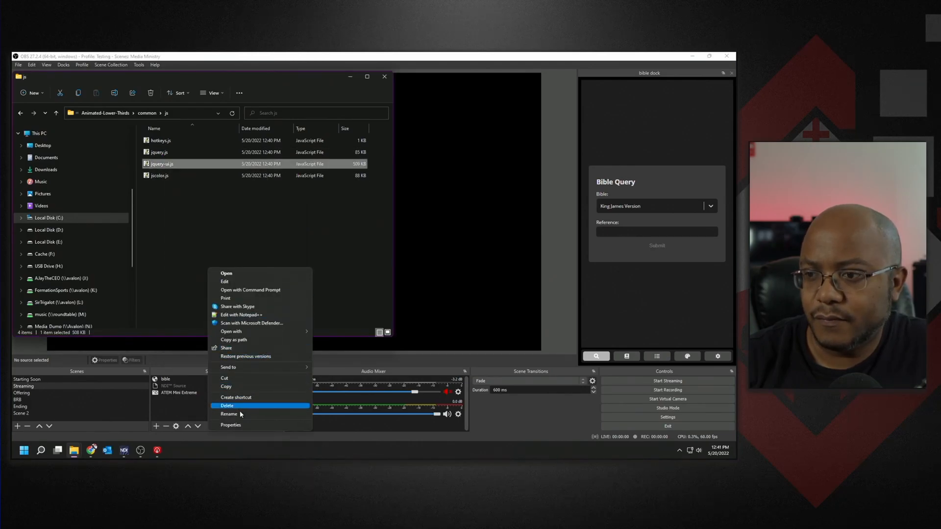
click(230, 424)
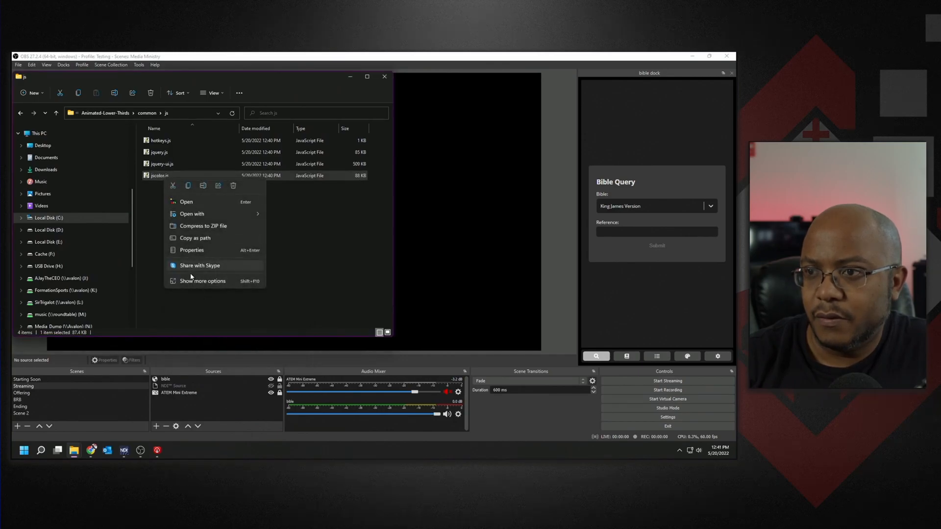
click(191, 250)
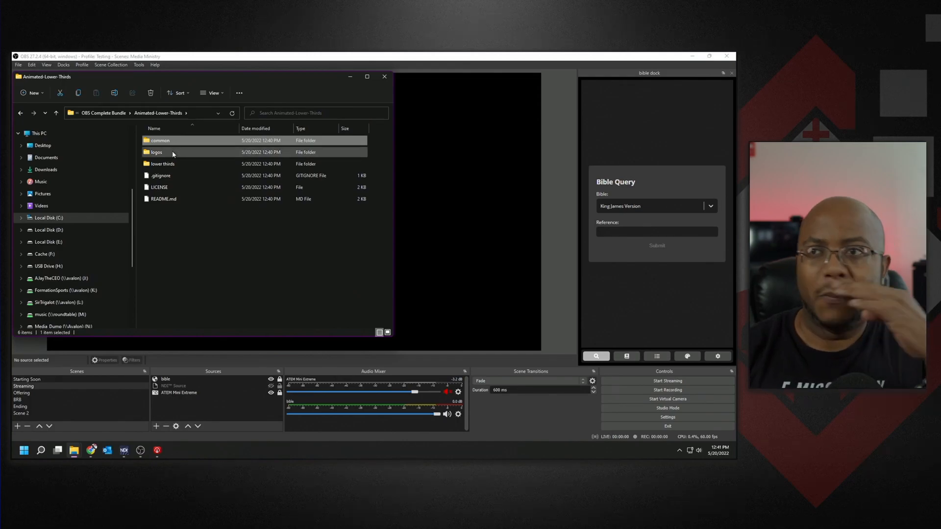
Enter the lower thirds folder and check browser-source.html's Properties
double_click(162, 164)
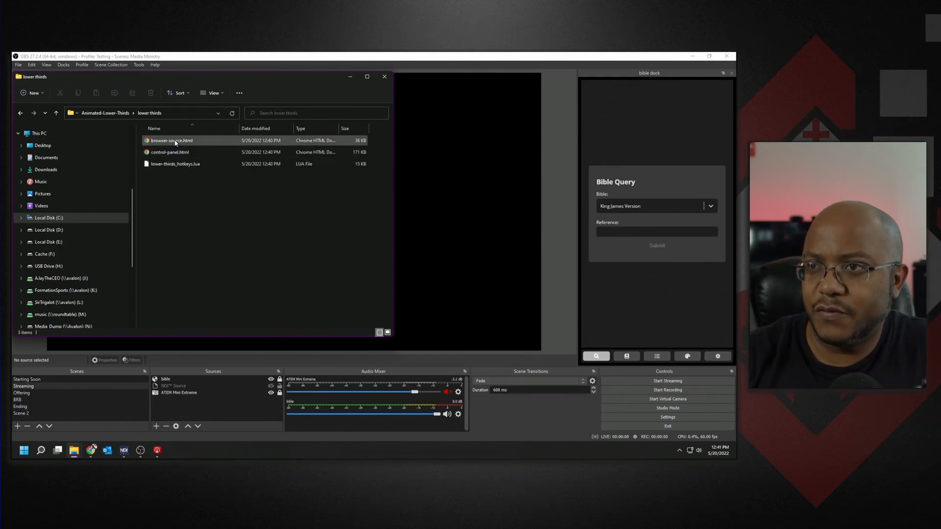
click(172, 140)
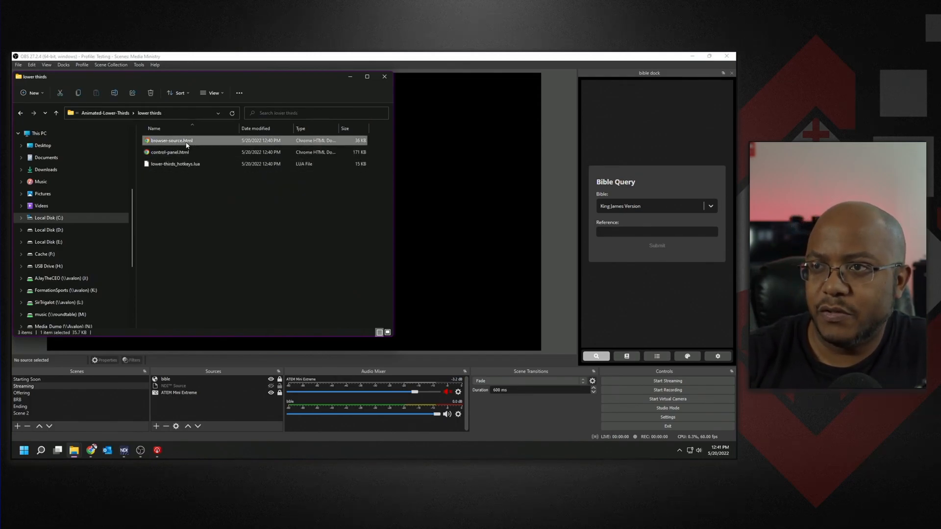
right_click(173, 140)
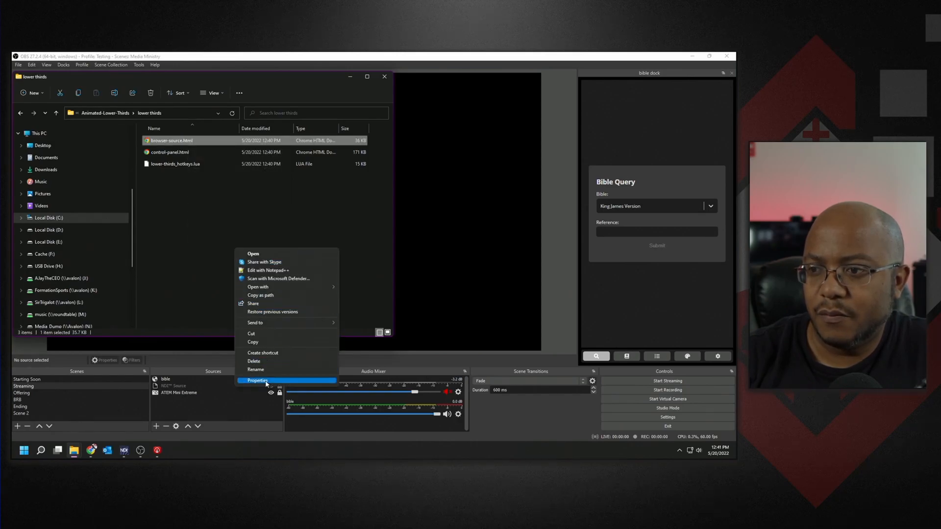
click(257, 380)
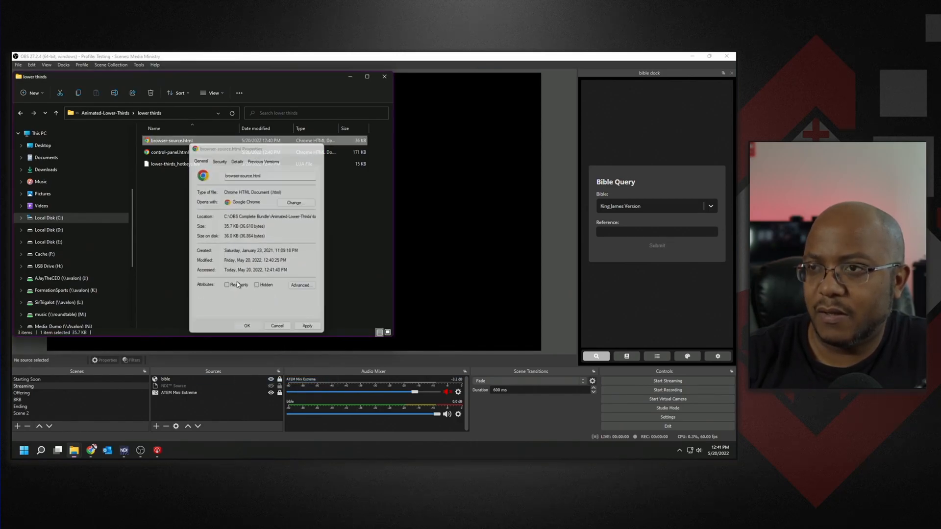
click(276, 325)
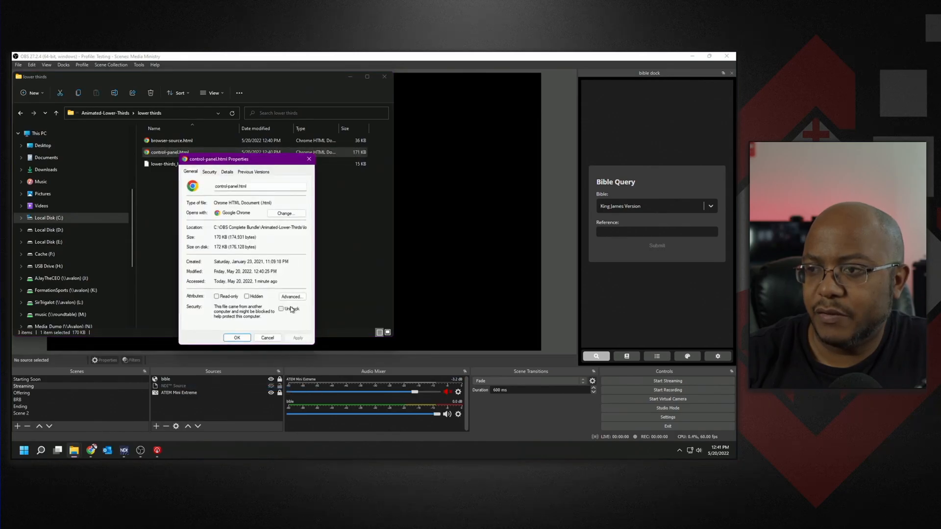
Bring up the Properties of lower-thirds_hotkeys.lua
right_click(160, 164)
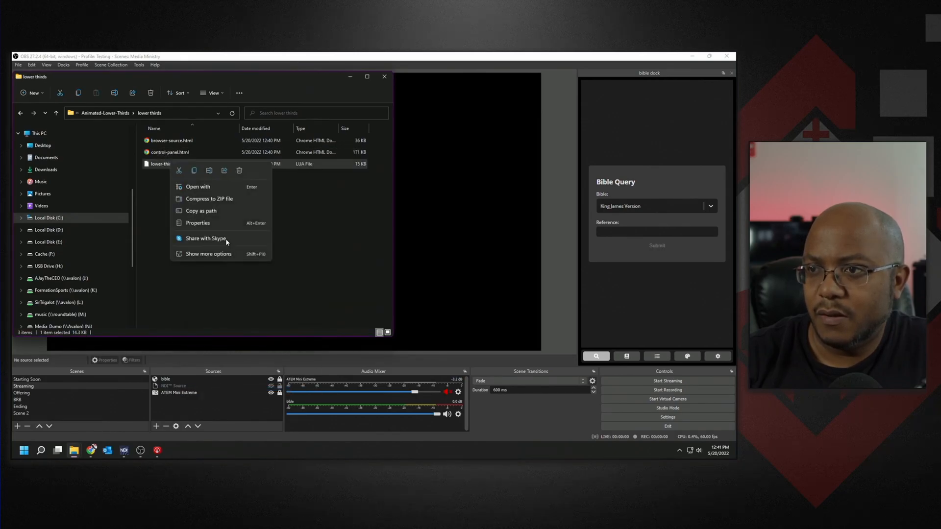
click(196, 223)
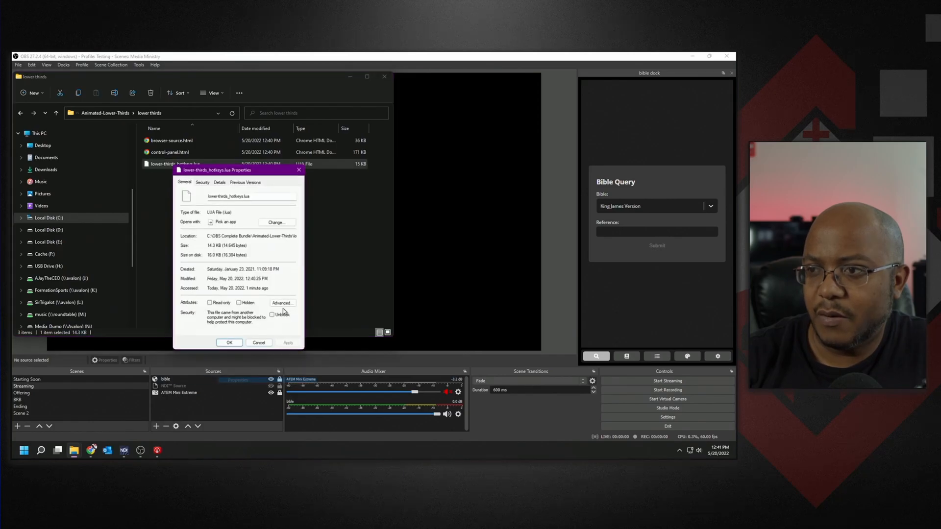
Confirm the Lua file's Properties and reposition the Explorer window
click(259, 343)
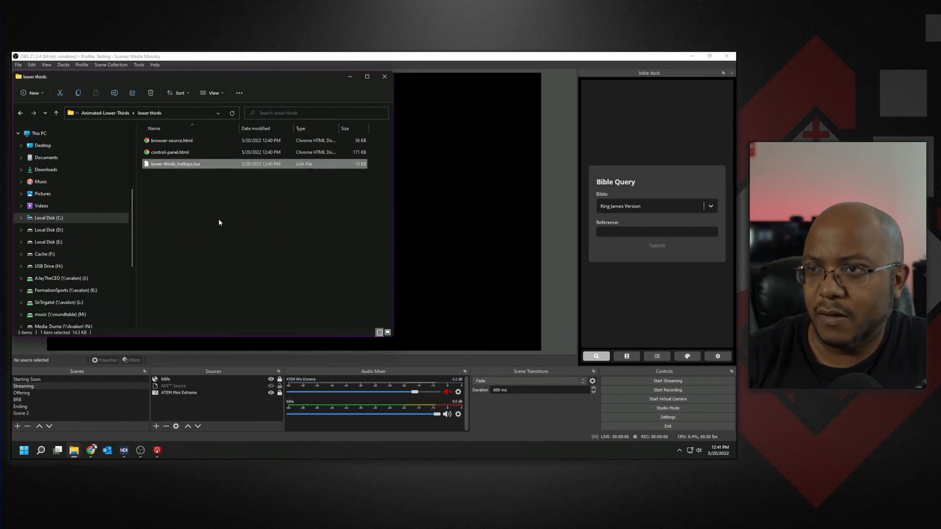
drag(180, 76, 262, 109)
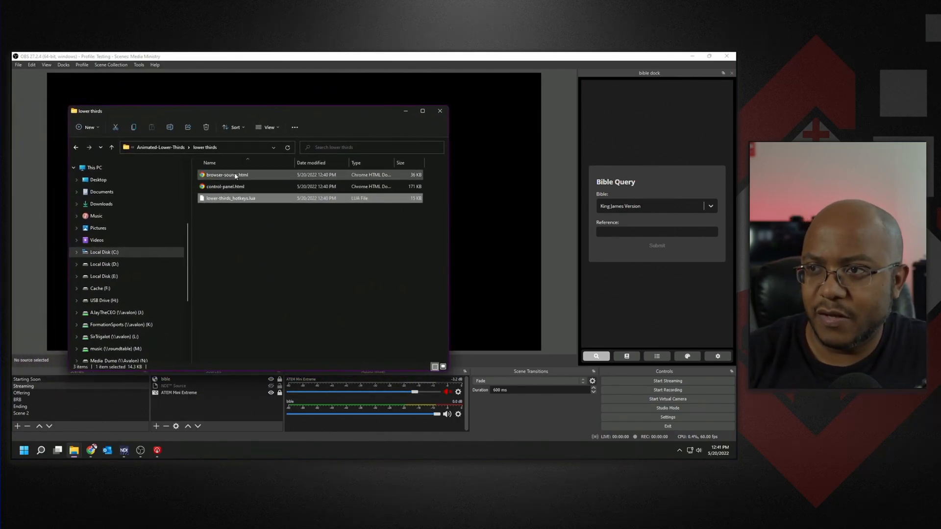
mouse_move(234, 174)
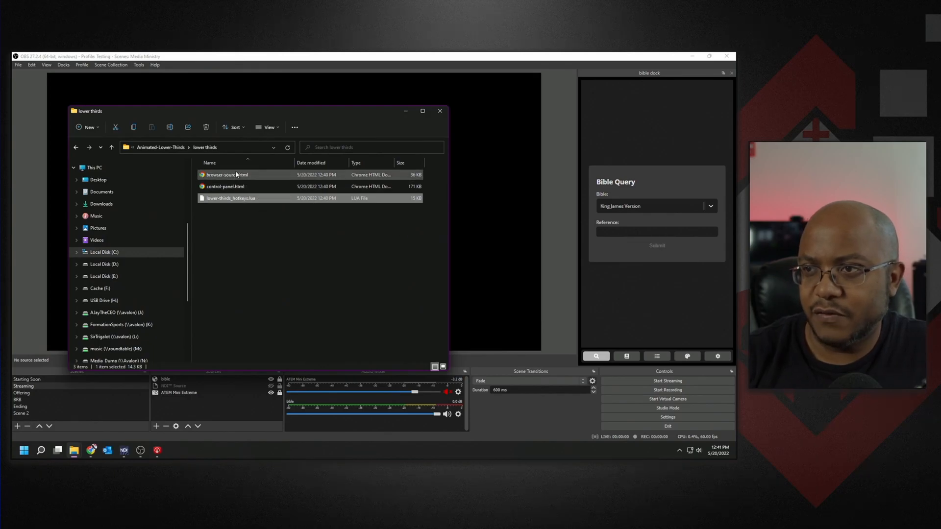
Copy the full path of control-panel.html and return to OBS Studio
click(226, 187)
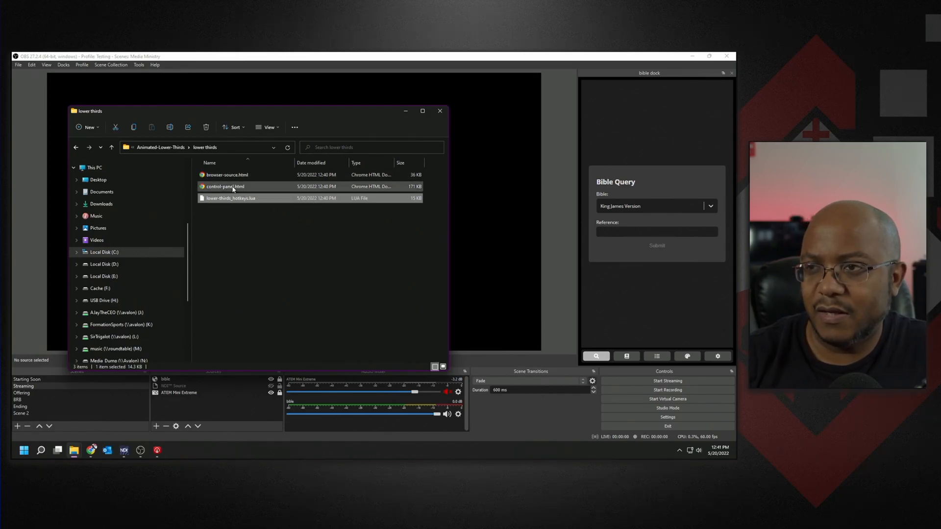
right_click(230, 198)
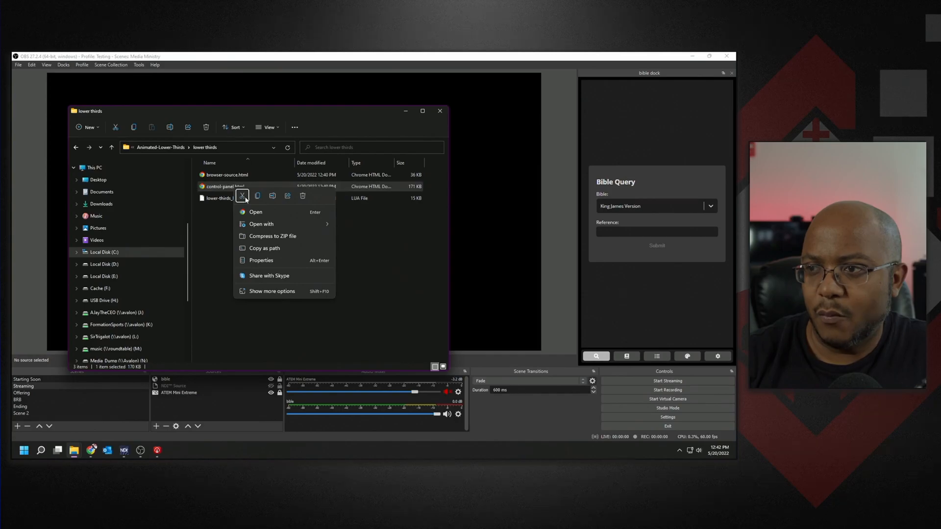
mouse_move(277, 253)
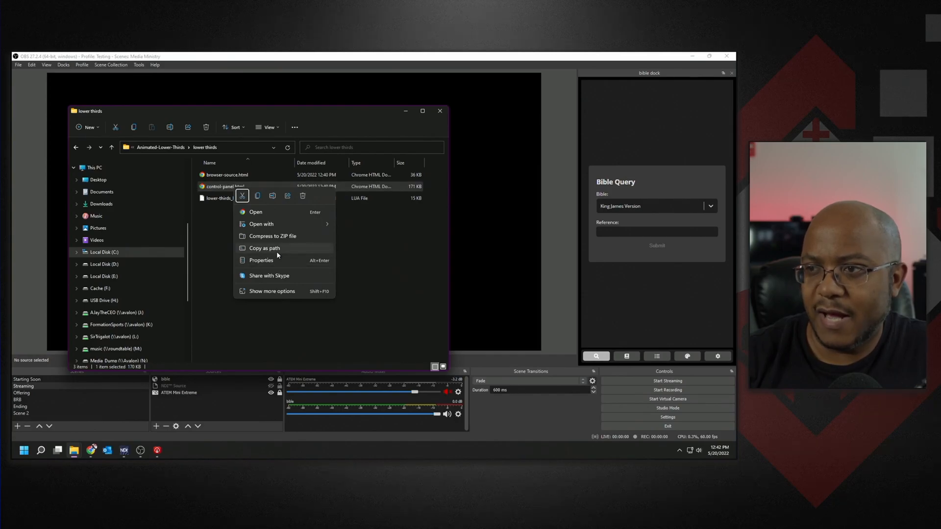
click(436, 191)
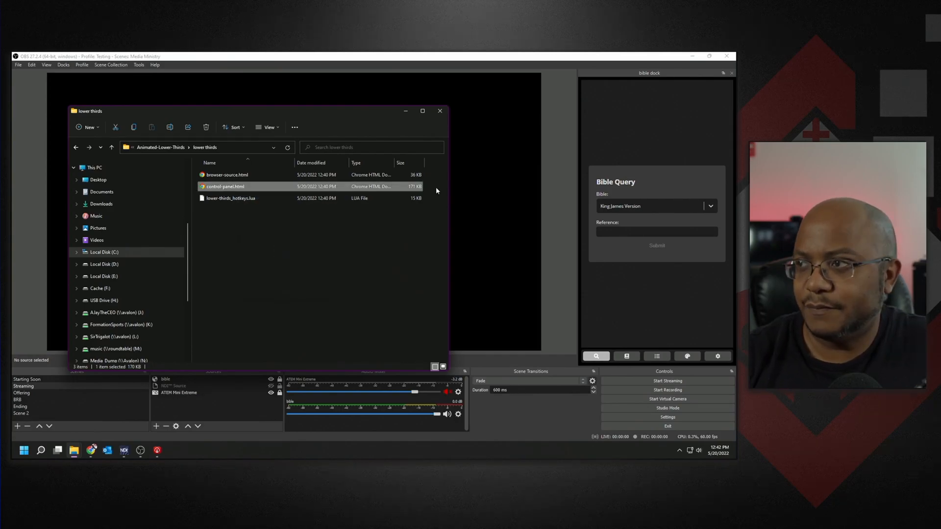
click(439, 110)
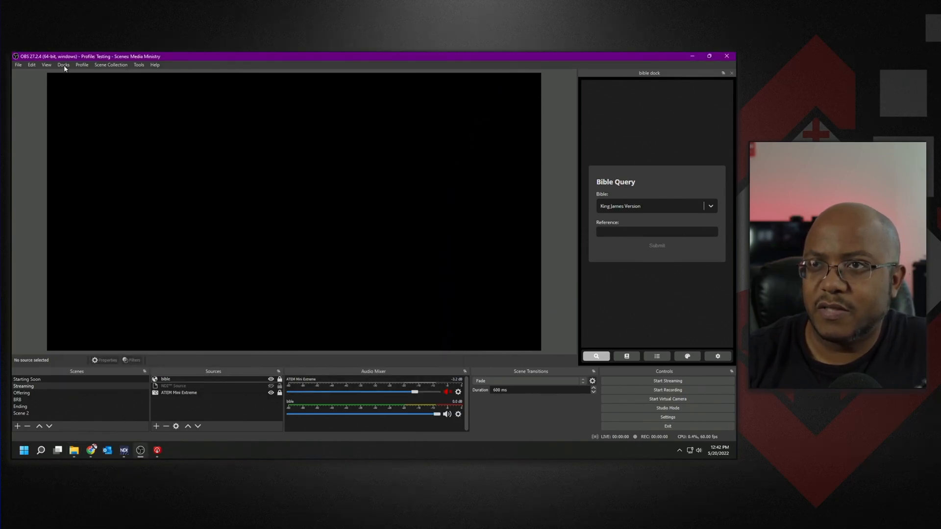
Create a custom browser dock 'lowerthirds' using the copied control-panel.html path as URL
click(63, 65)
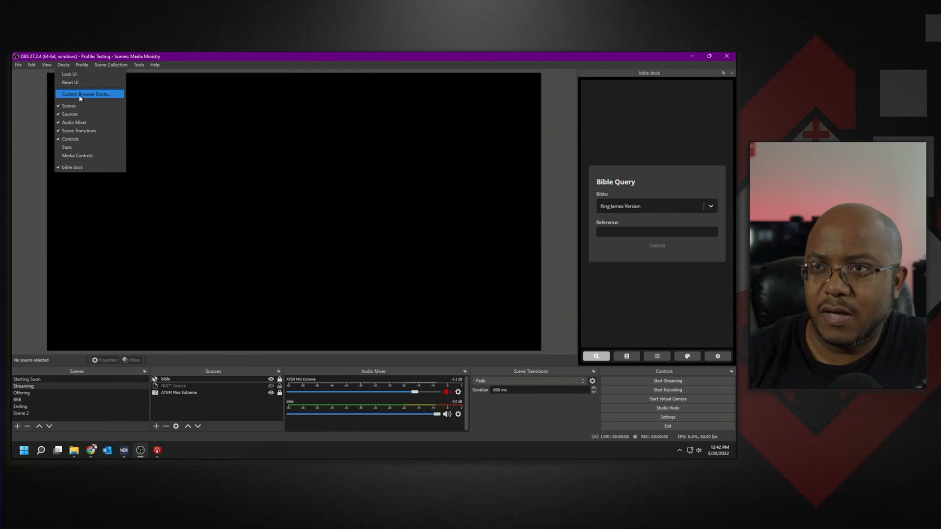
click(87, 94)
text(lowerthirds)
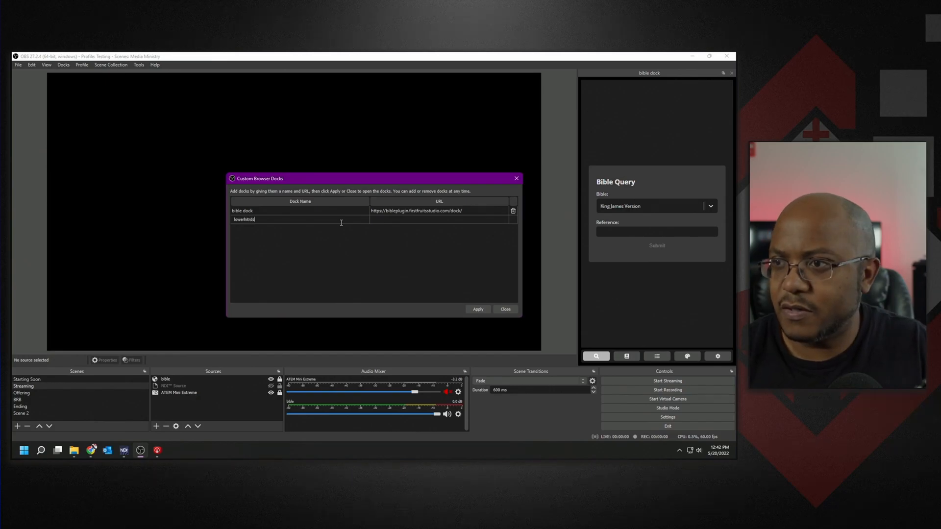
key(Backspace)
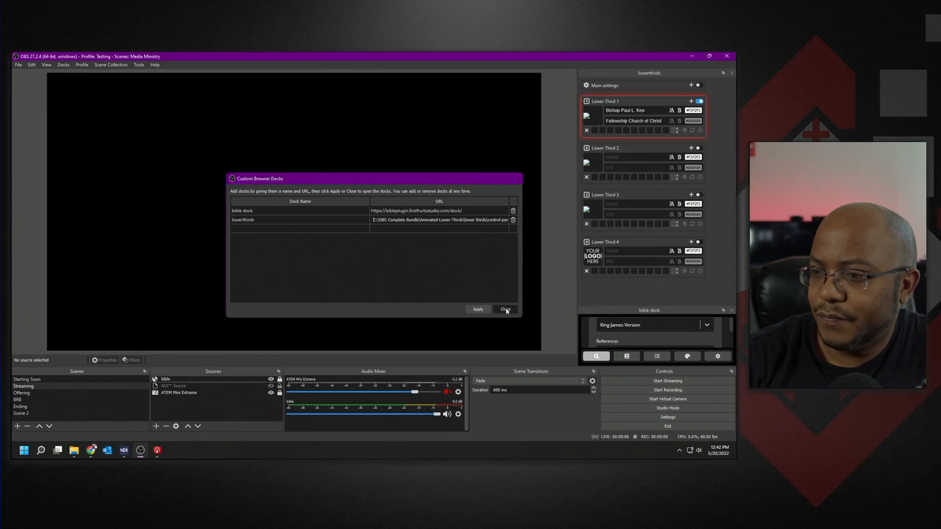
click(506, 308)
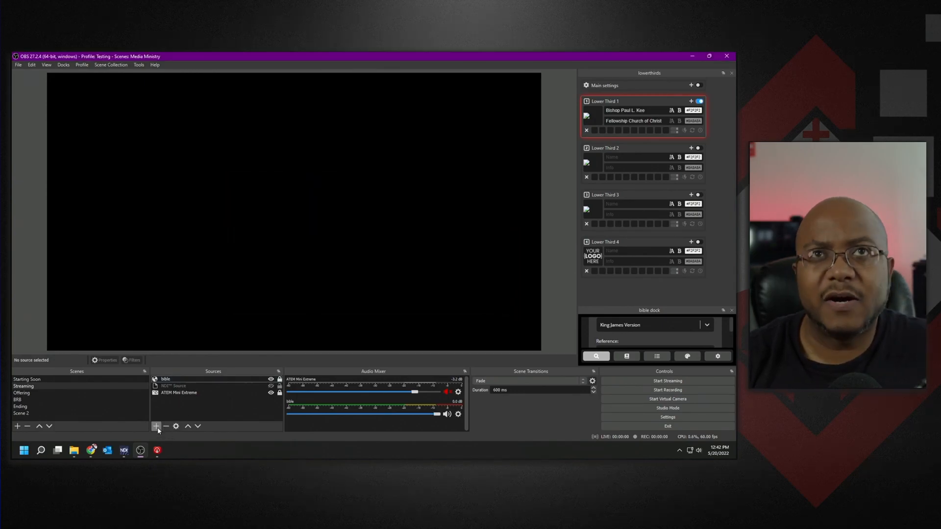
Add a Browser source named lowerthirds to the Streaming scene
click(156, 426)
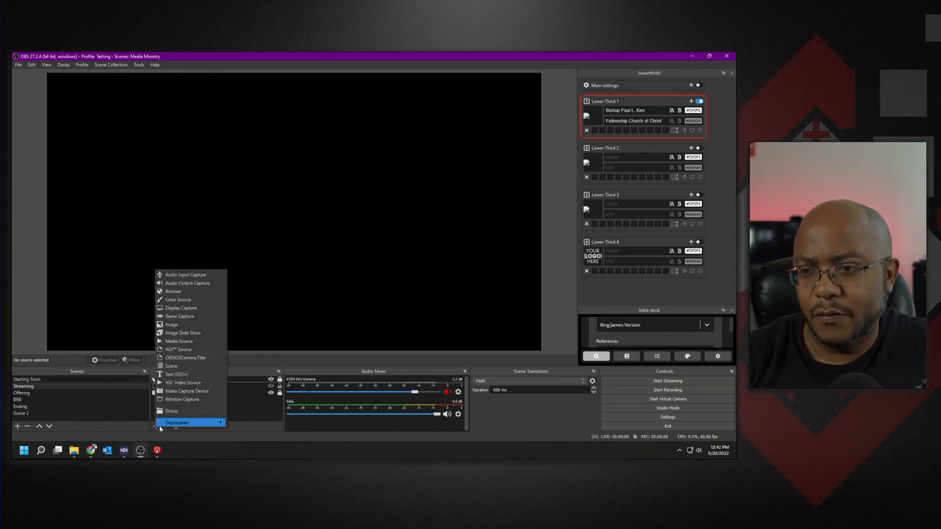
mouse_move(183, 291)
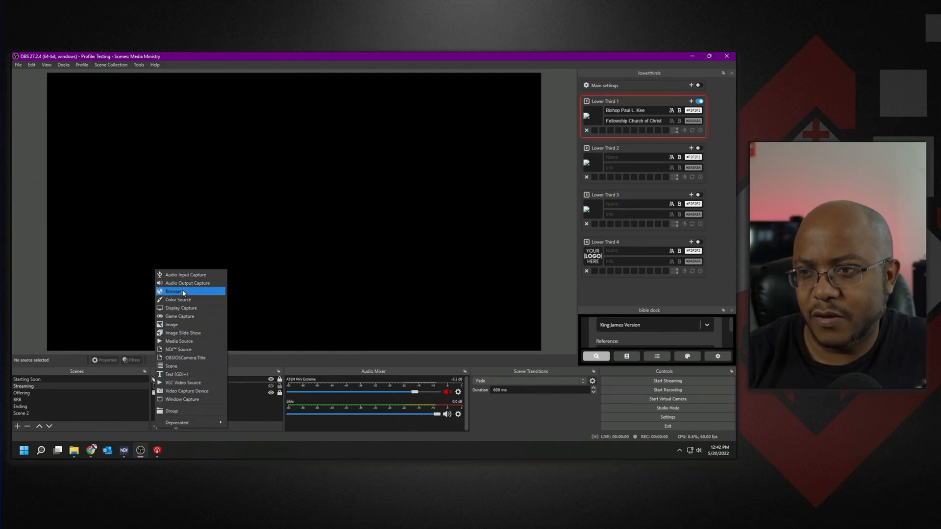
click(174, 291)
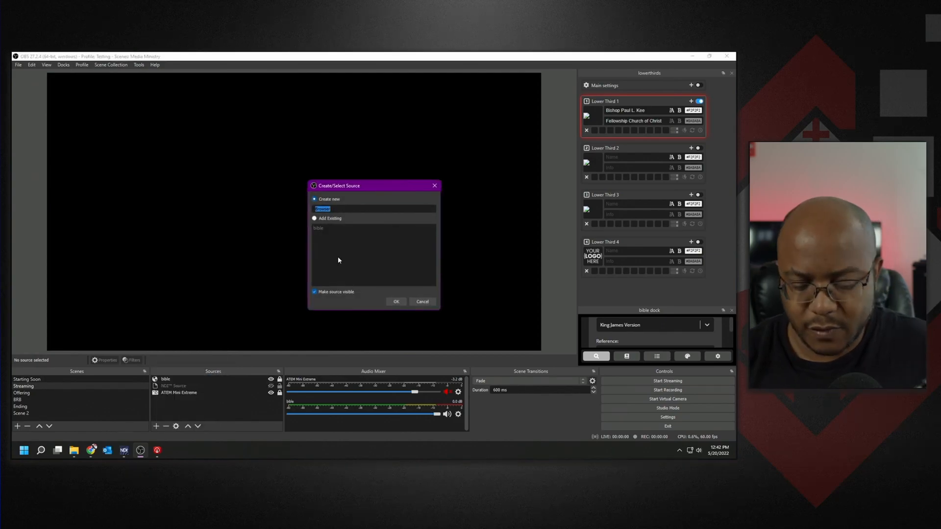
text(lowerd)
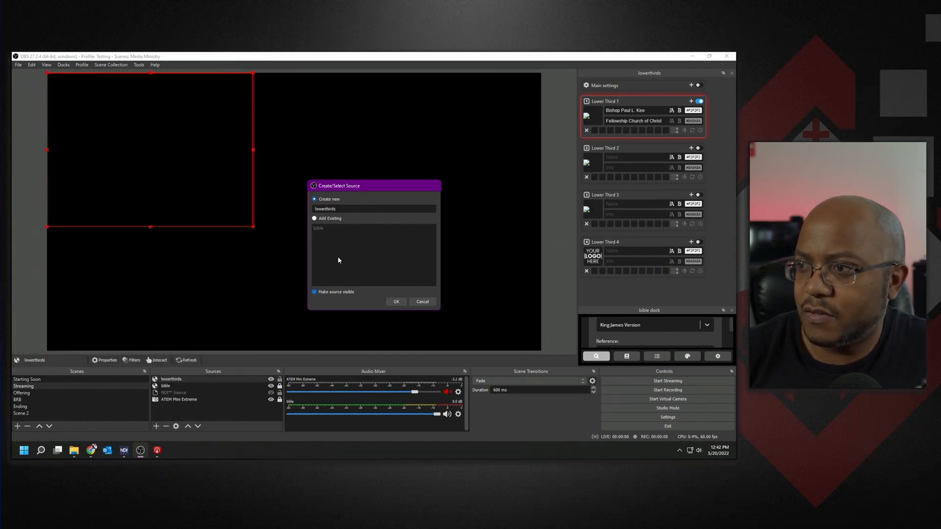
click(395, 301)
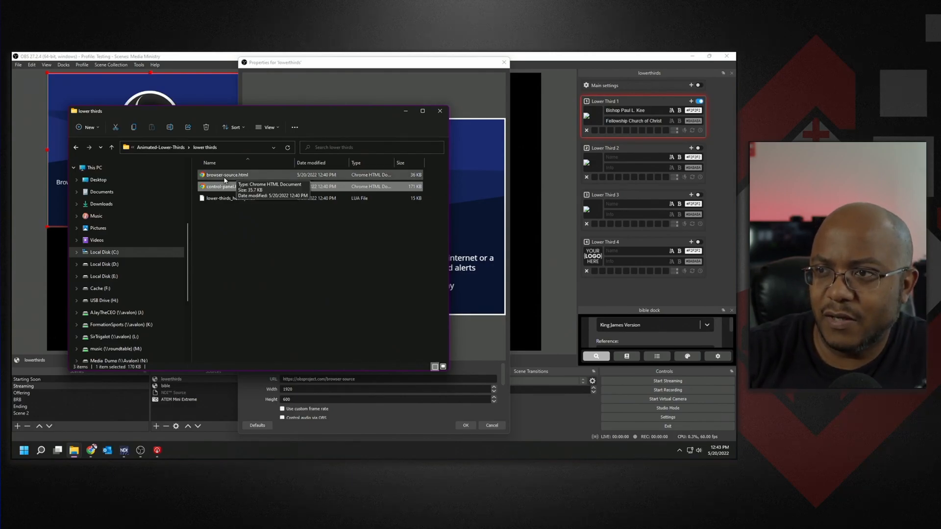
Set the lowerthirds source URL to the local browser-source.html path and confirm
right_click(217, 186)
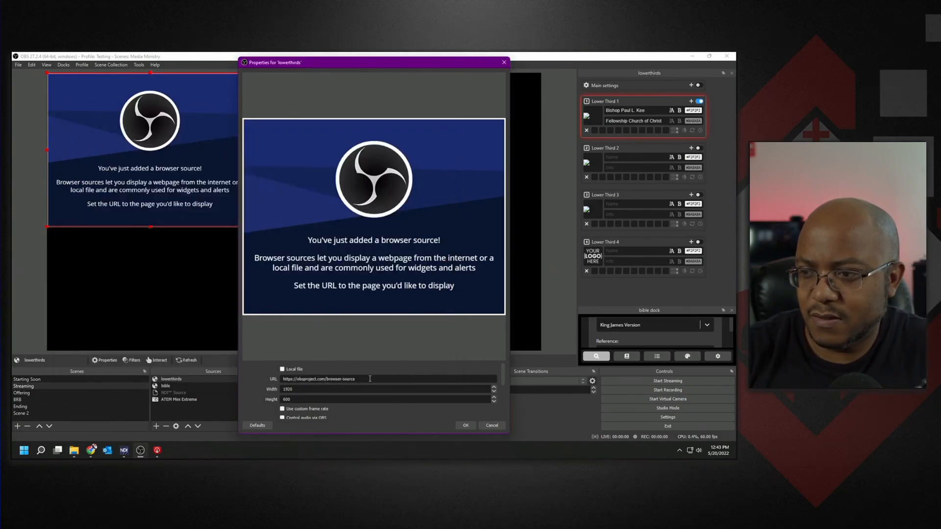
text("C:\OBS Complete Bundle\Animated-Lower-Thirds\lower thirds\browser-source.html")
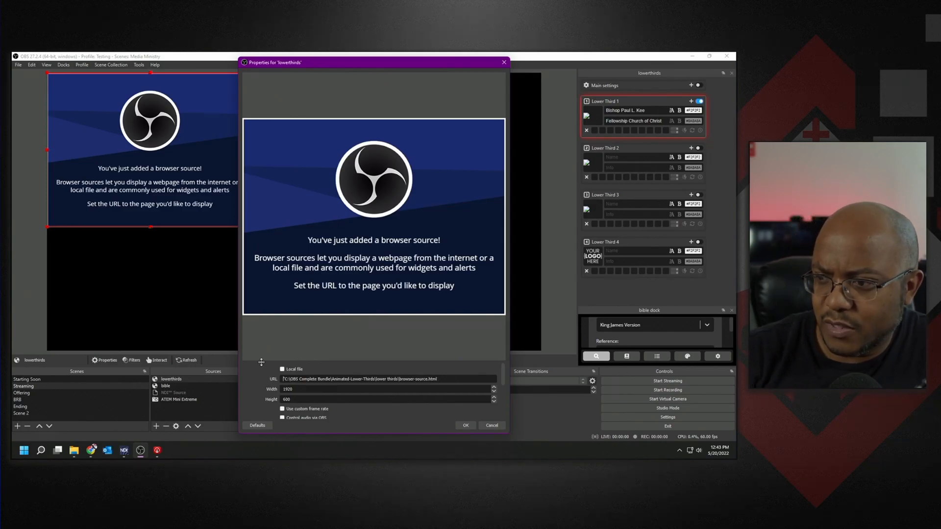
mouse_move(438, 419)
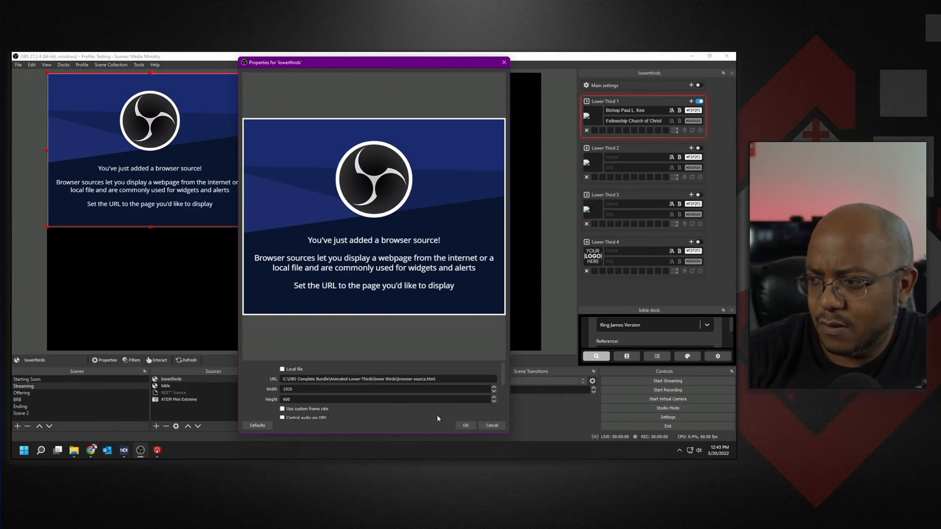
click(464, 425)
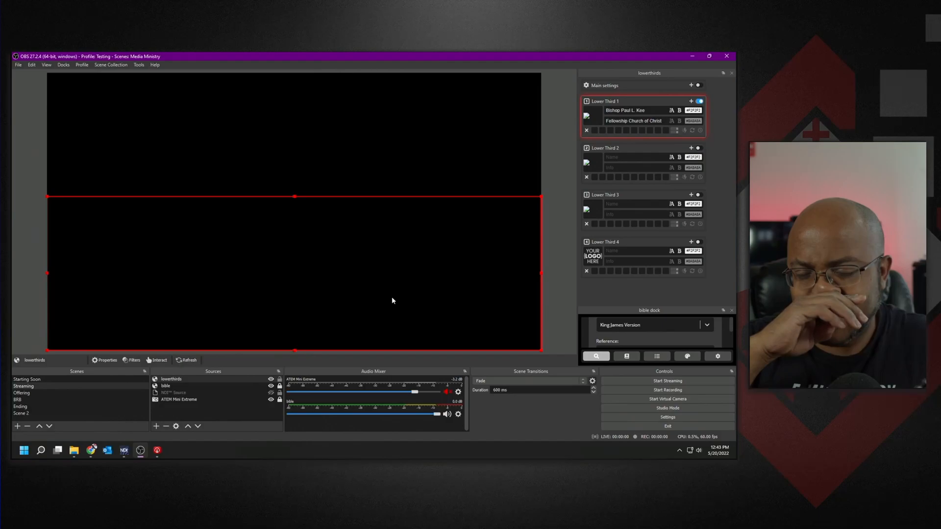
mouse_move(605, 132)
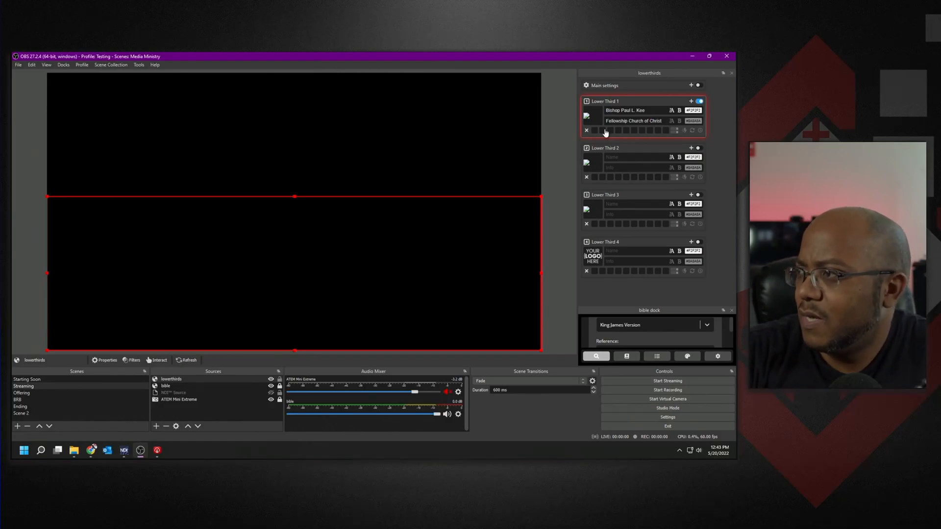
mouse_move(678, 95)
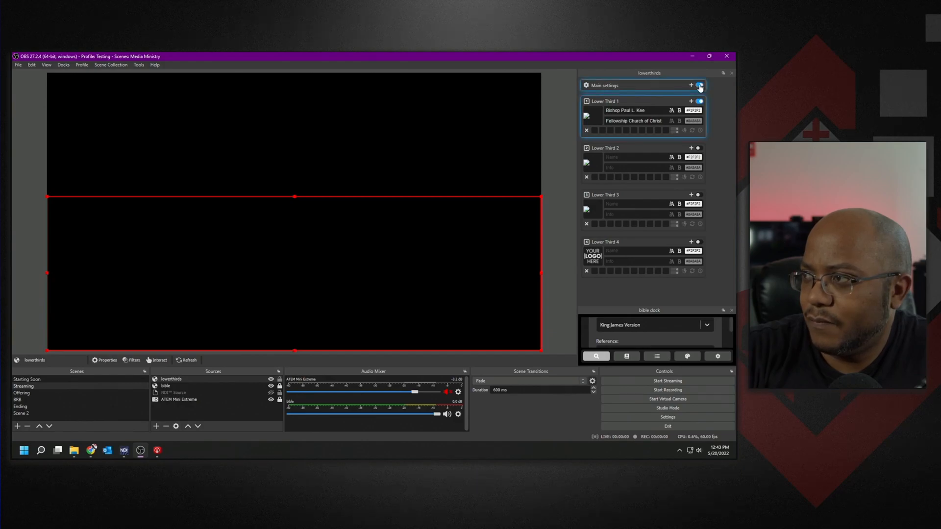
Switch on Lower Third 1 (Bishop Paul L. Kee) and bring up the lowerthirds source's options
click(697, 101)
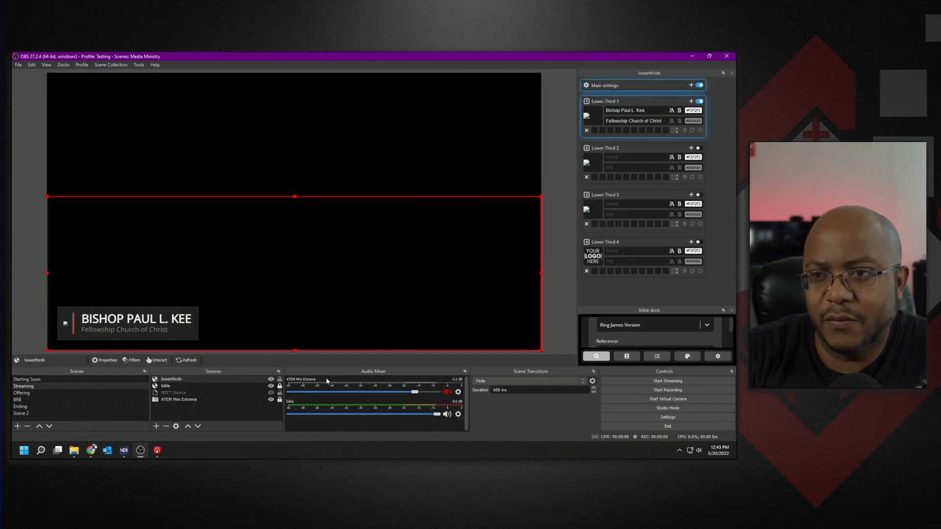
mouse_move(297, 232)
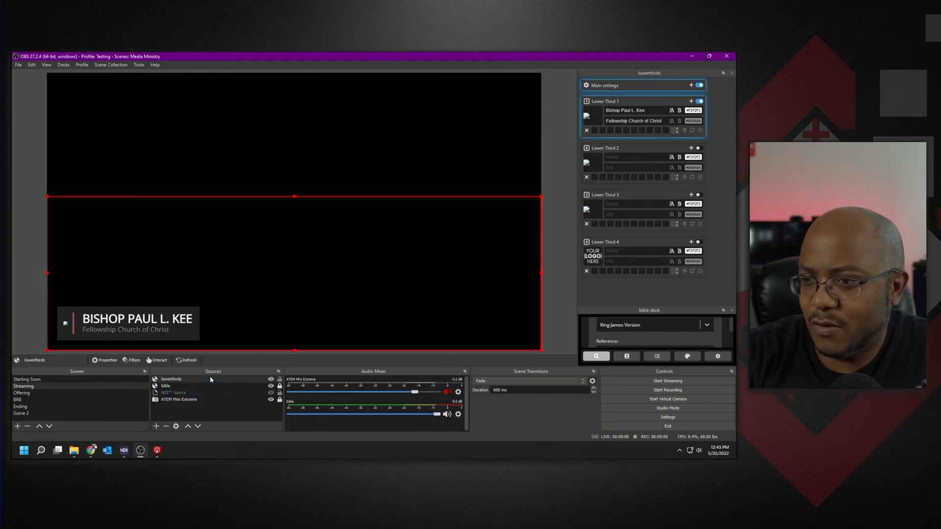
right_click(171, 378)
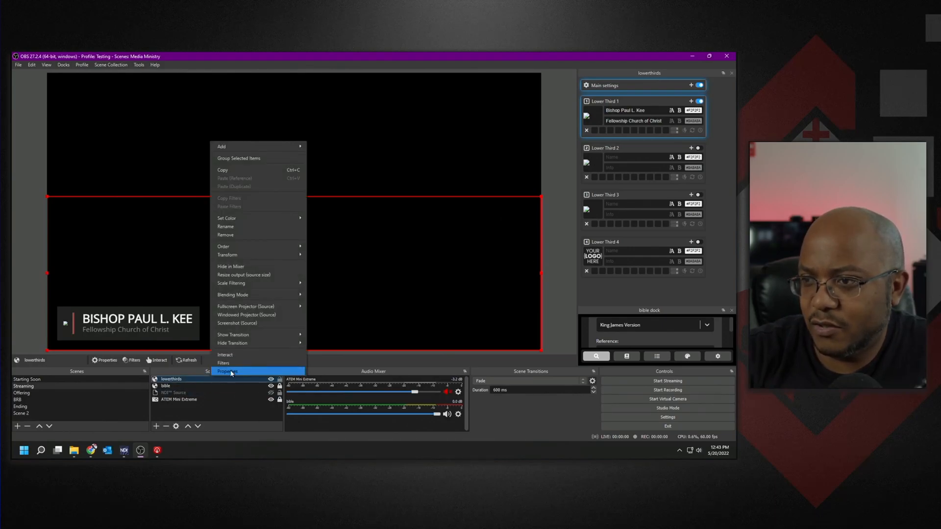
click(228, 372)
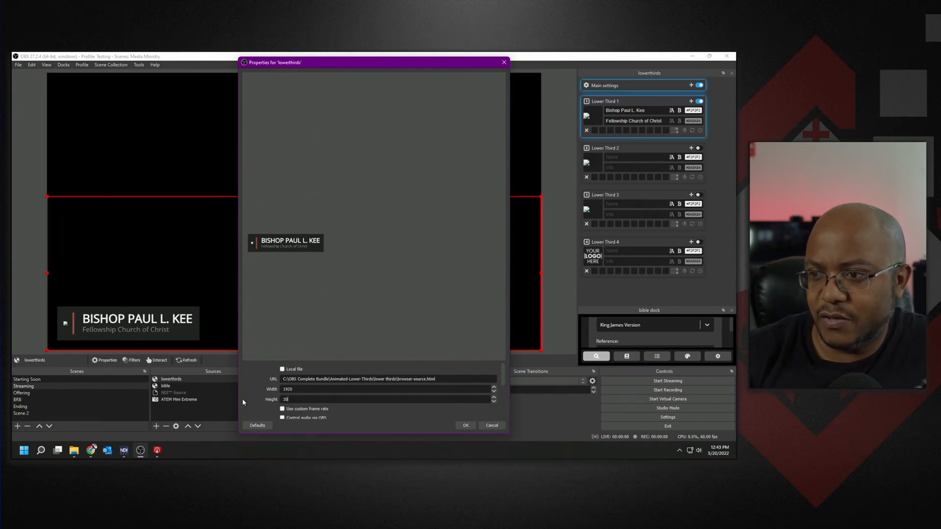
click(464, 424)
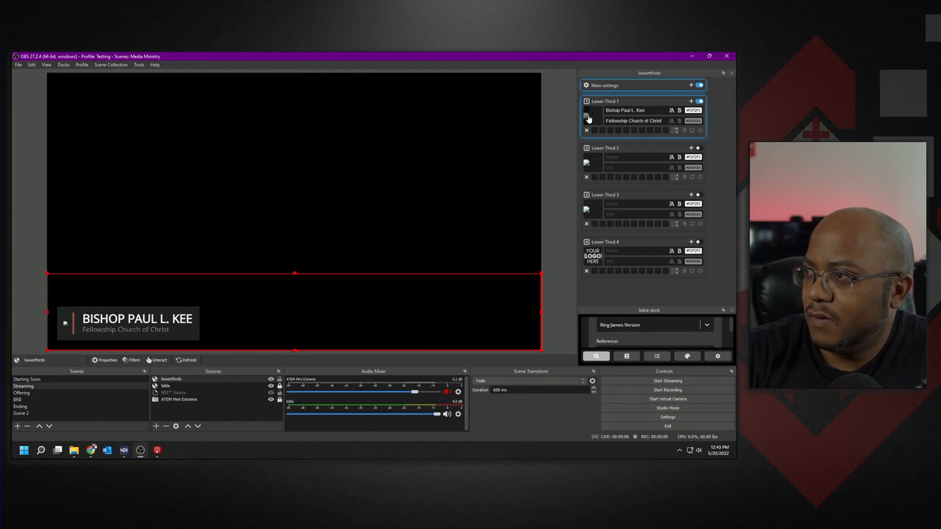
Browse to the Official Logo folder and confirm the red church logo for Lower Third 1
click(587, 116)
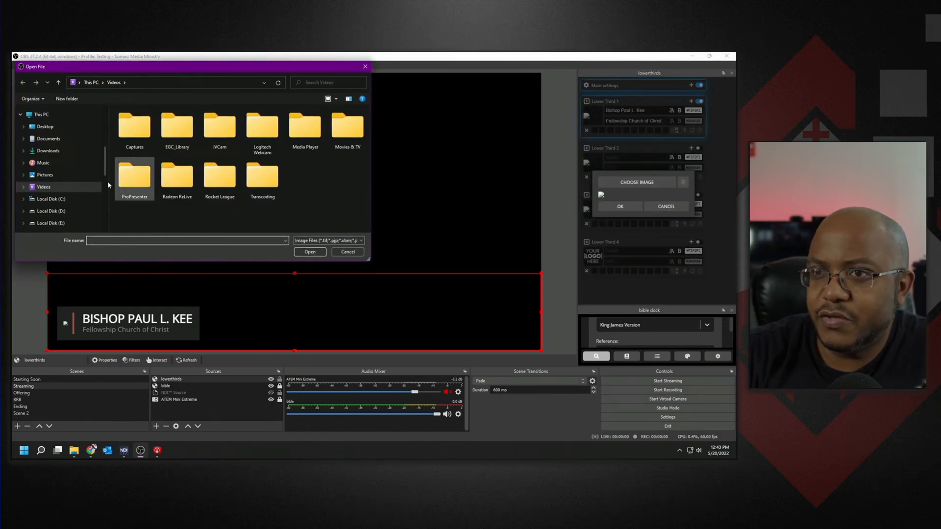
scroll(down, 3)
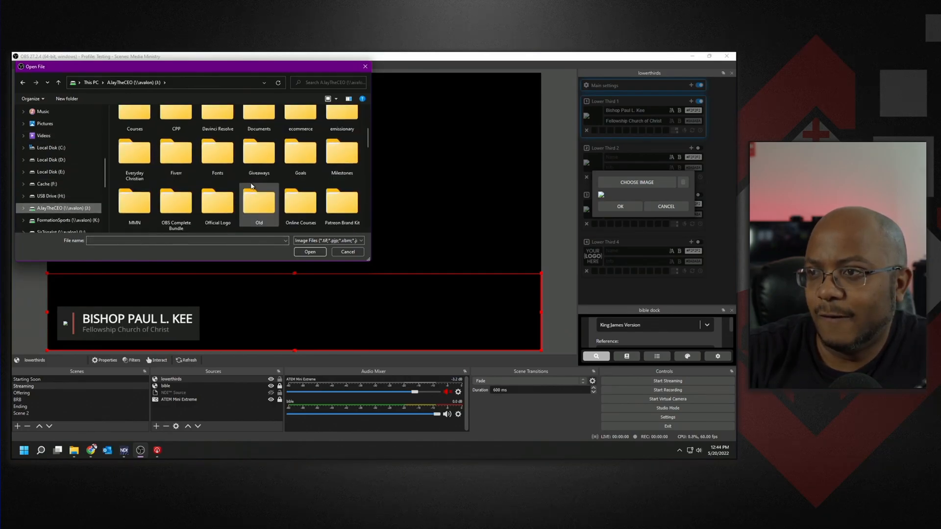
scroll(down, 3)
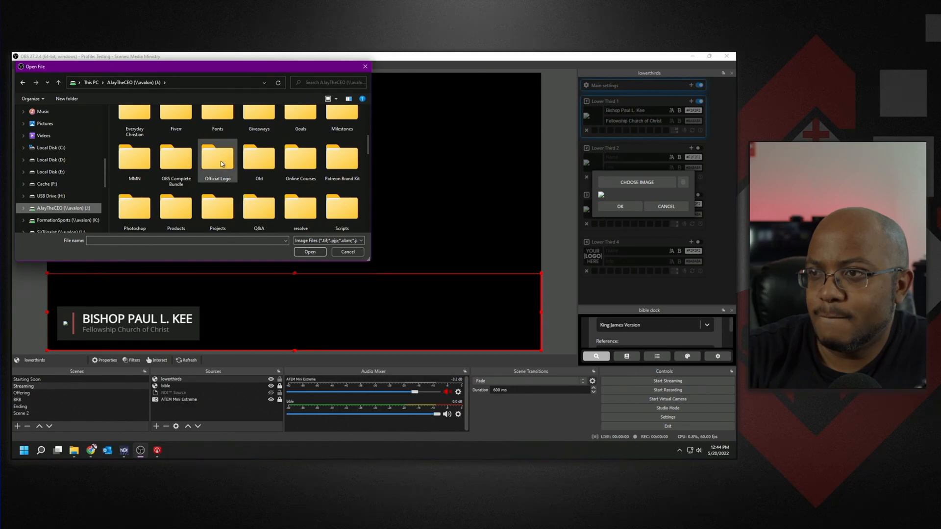
double_click(218, 156)
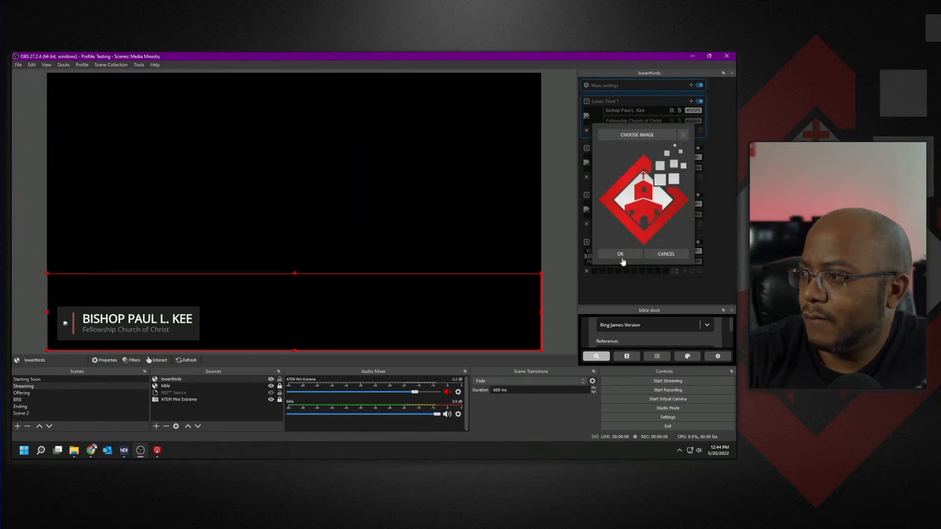
click(620, 253)
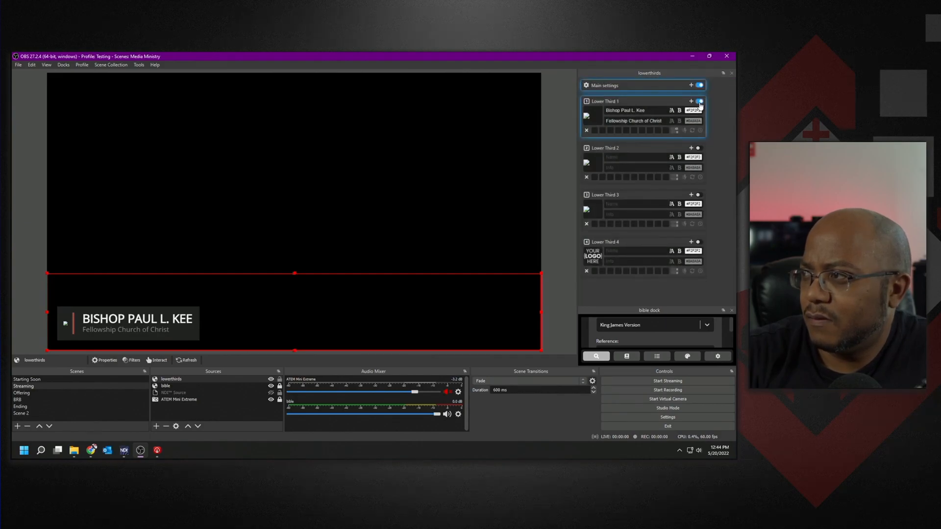
Hide the Bishop Paul L. Kee lower third from the preview and reopen its logo chooser
click(697, 101)
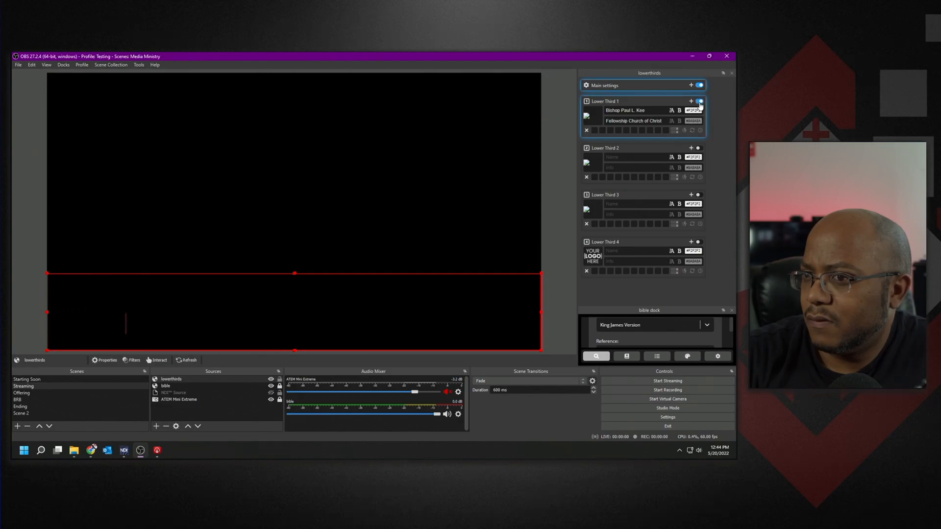
click(699, 101)
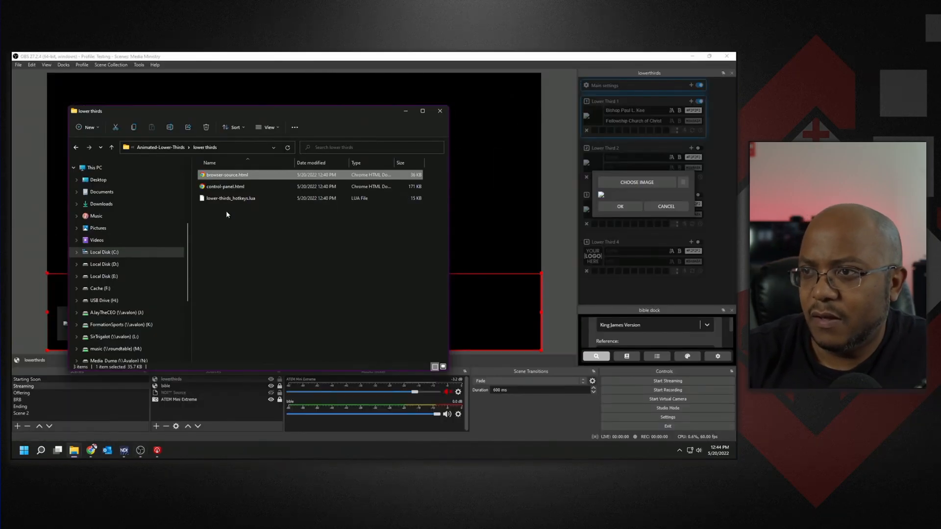
Go into the logos folder of Animated-Lower-Thirds and unblock logo_1.png through its properties
click(111, 147)
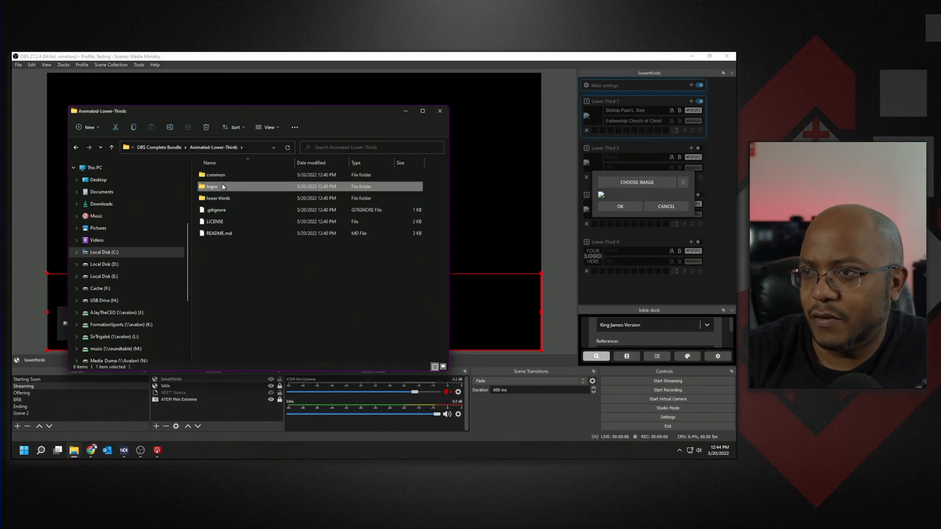
double_click(212, 186)
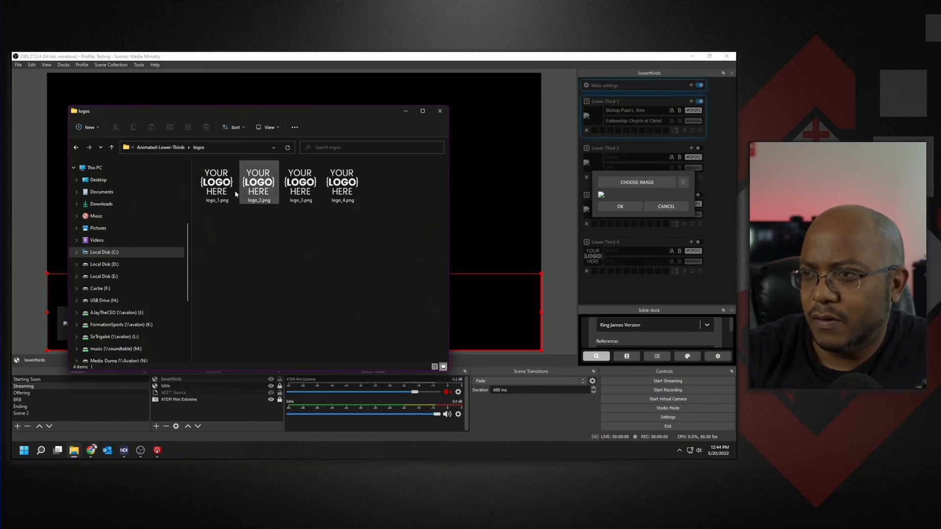
right_click(217, 183)
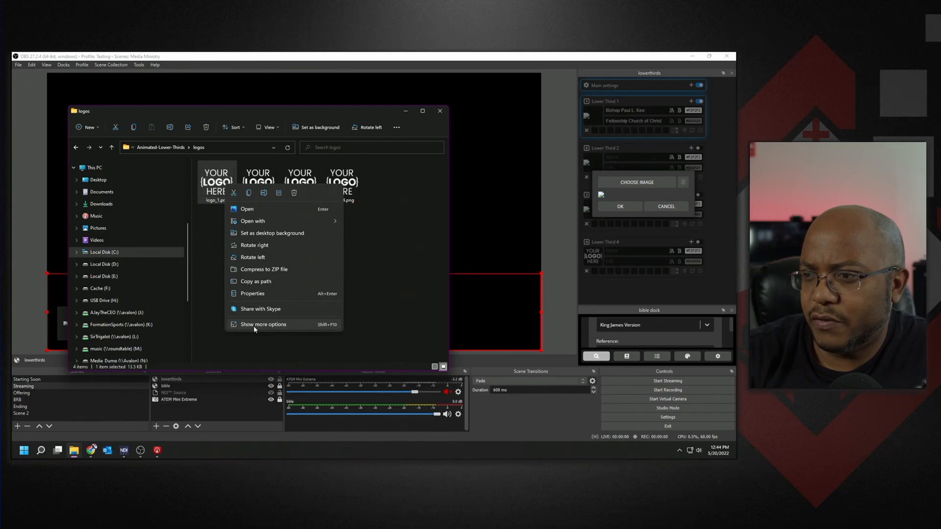
click(252, 293)
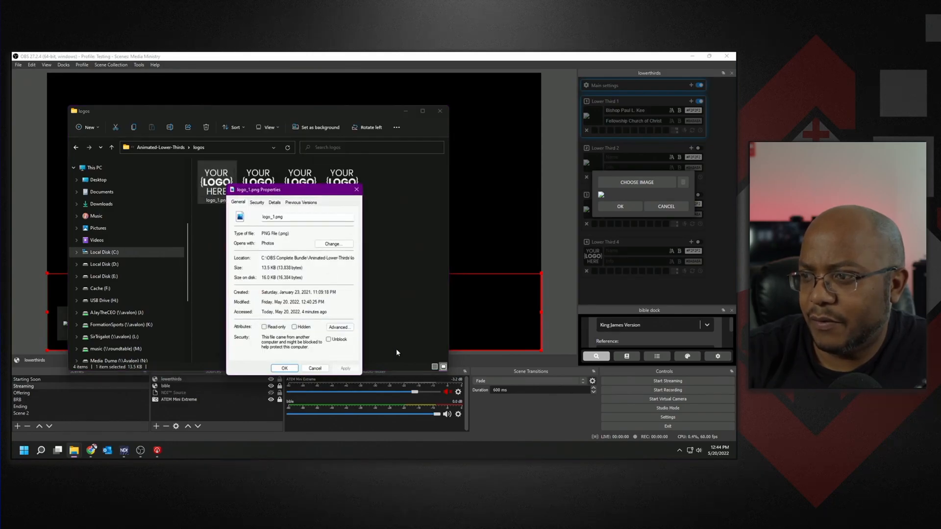
click(314, 367)
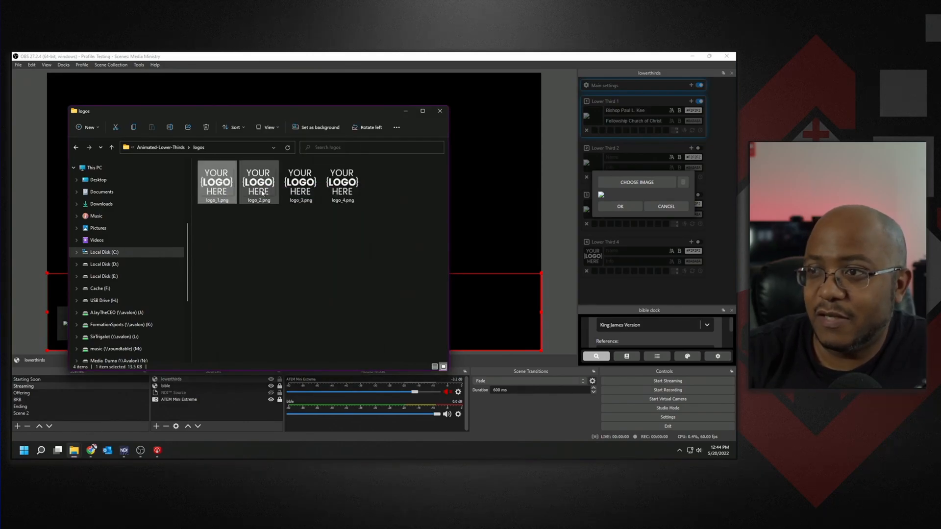
Unblock logo_2.png, logo_3.png and logo_4.png the same way through their properties
right_click(258, 182)
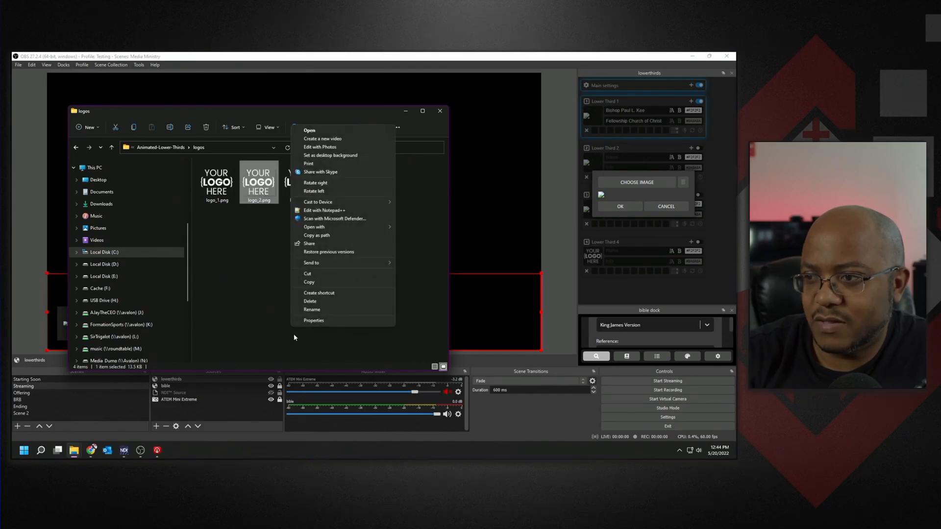
click(313, 319)
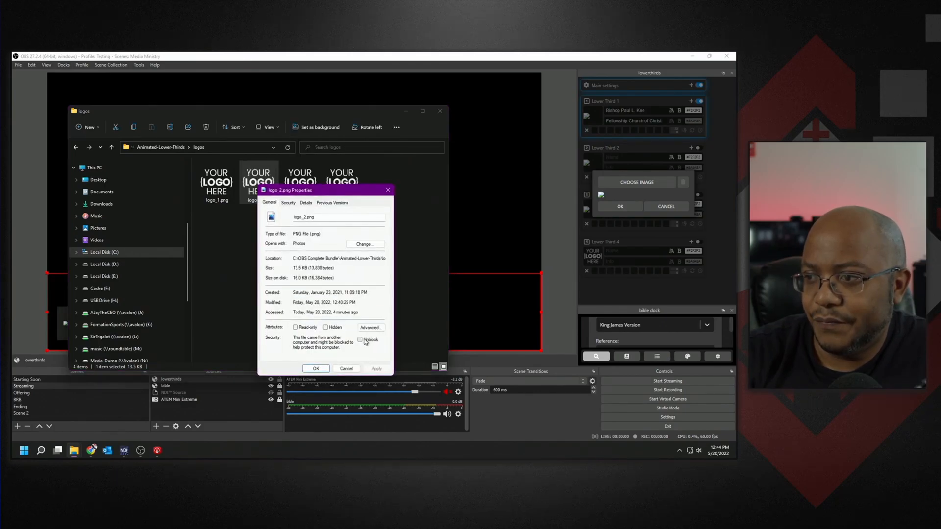
right_click(300, 183)
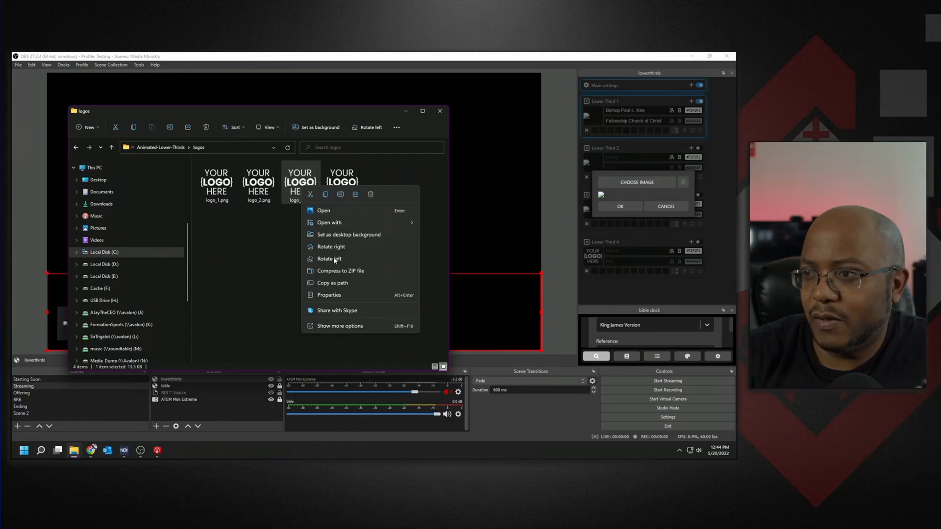
right_click(300, 182)
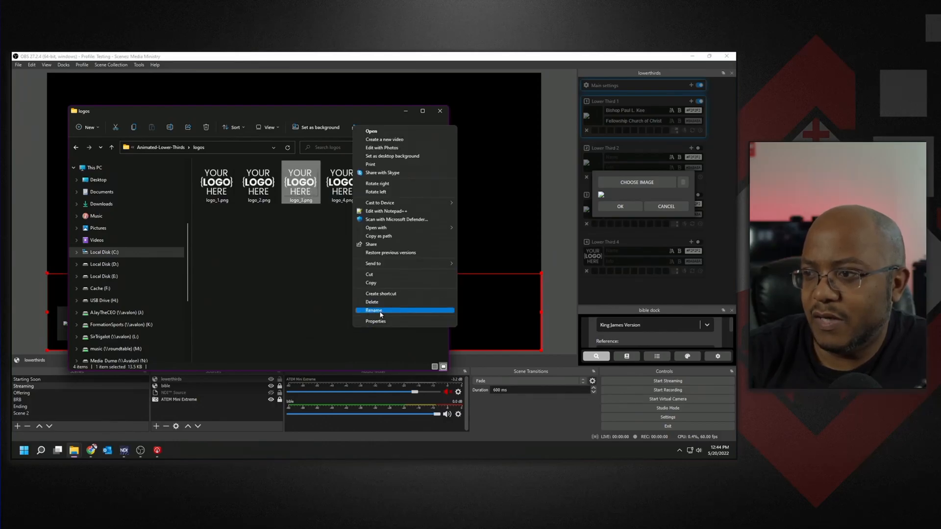
click(376, 322)
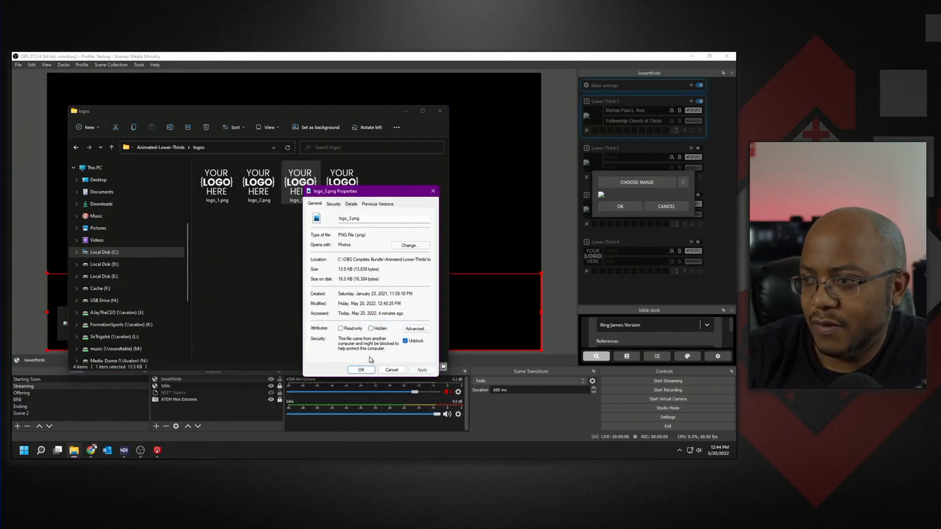
right_click(341, 183)
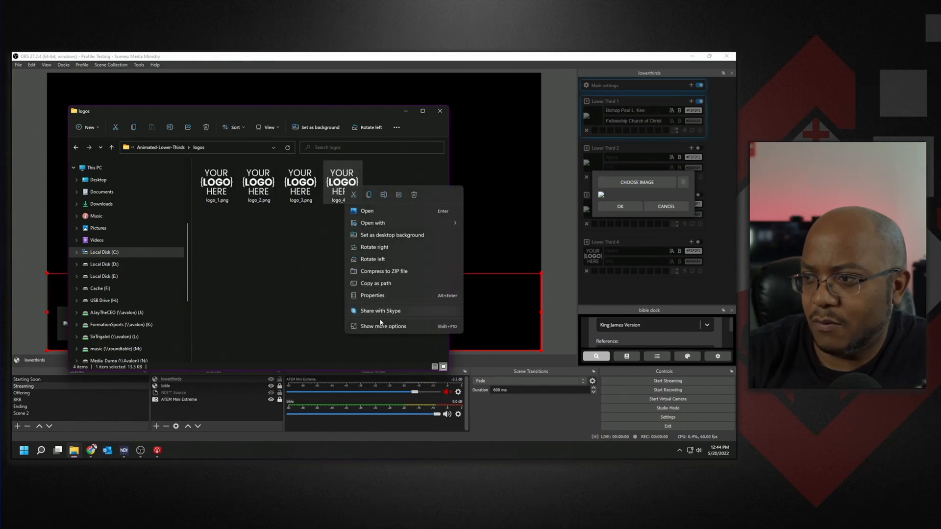
click(373, 295)
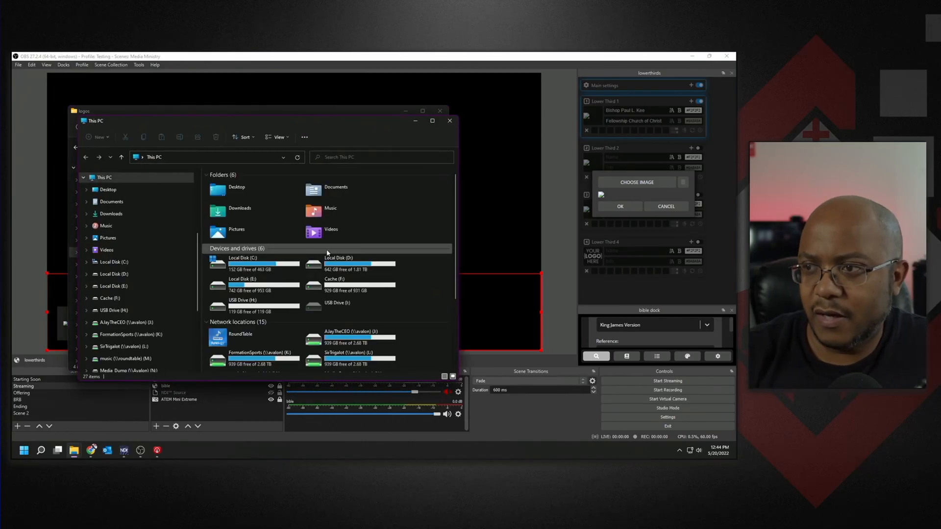
Reach the Official Logo AJaytheCEO folder and select logo transparent.png
scroll(down, 3)
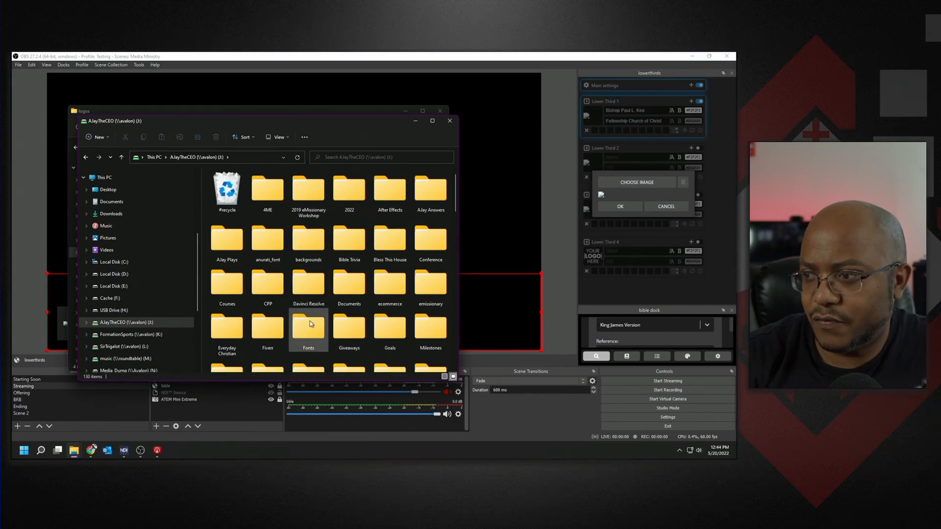
scroll(down, 3)
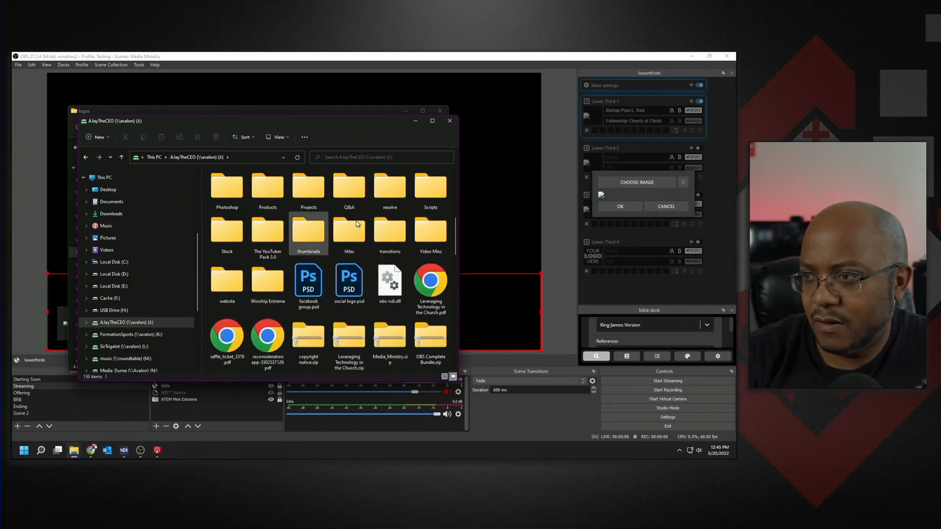
scroll(up, 3)
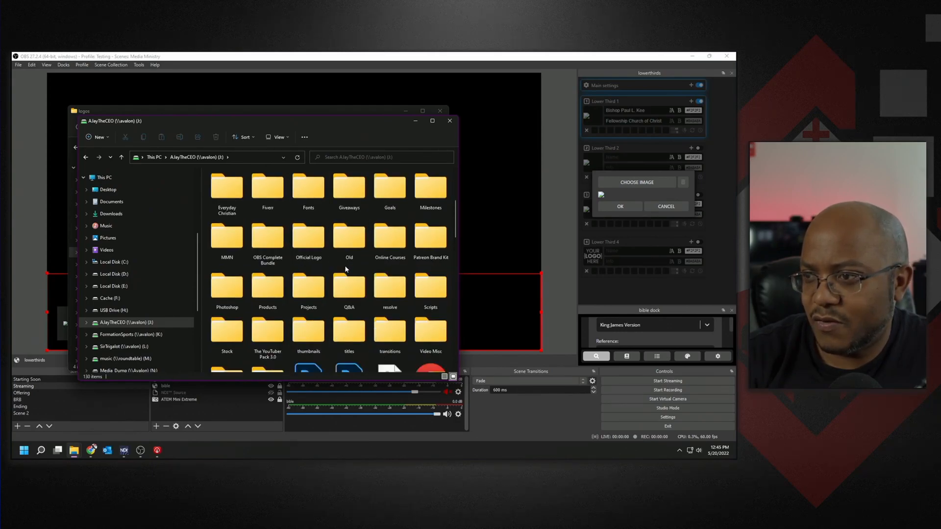
click(307, 236)
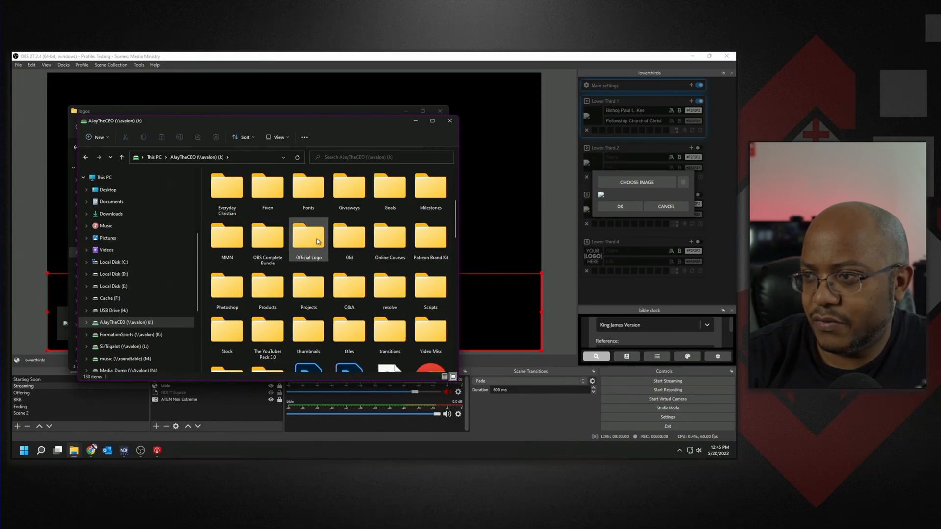
double_click(307, 236)
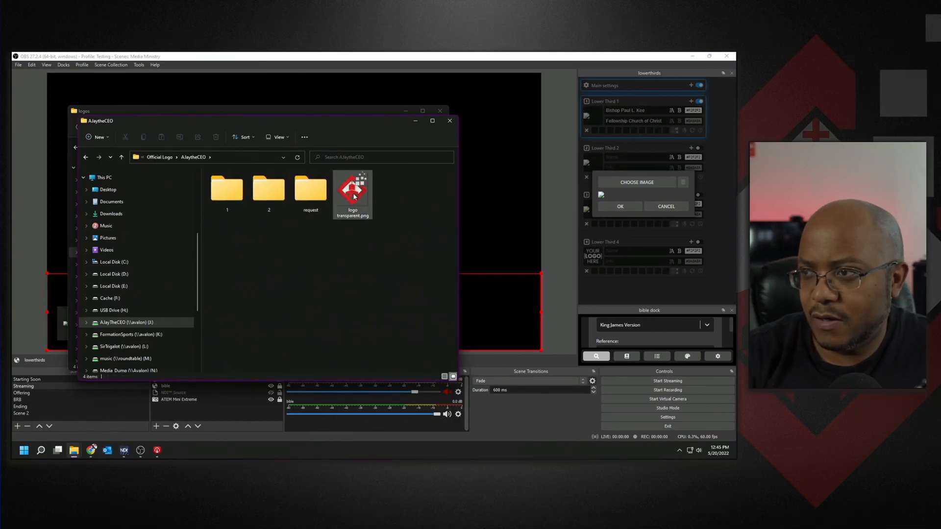
click(352, 192)
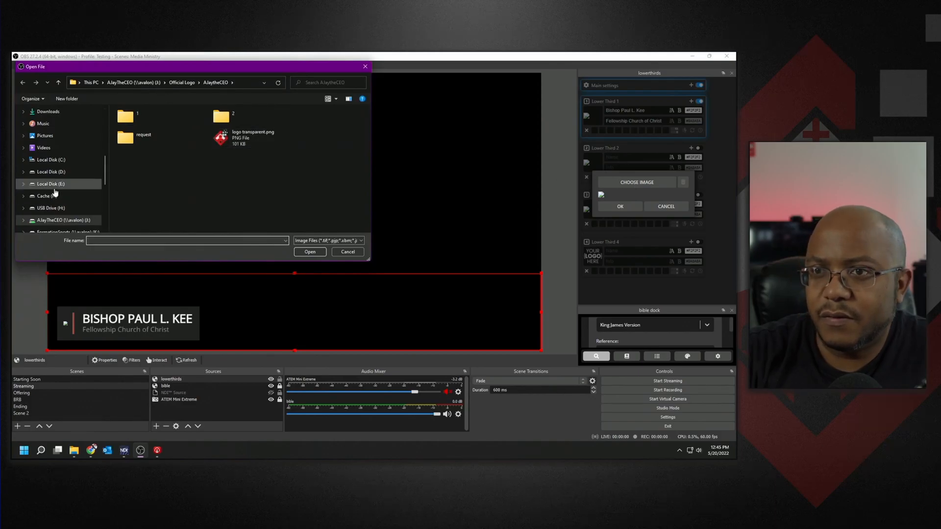
Confirm logo transparent.png as the image for Lower Third 1
click(50, 159)
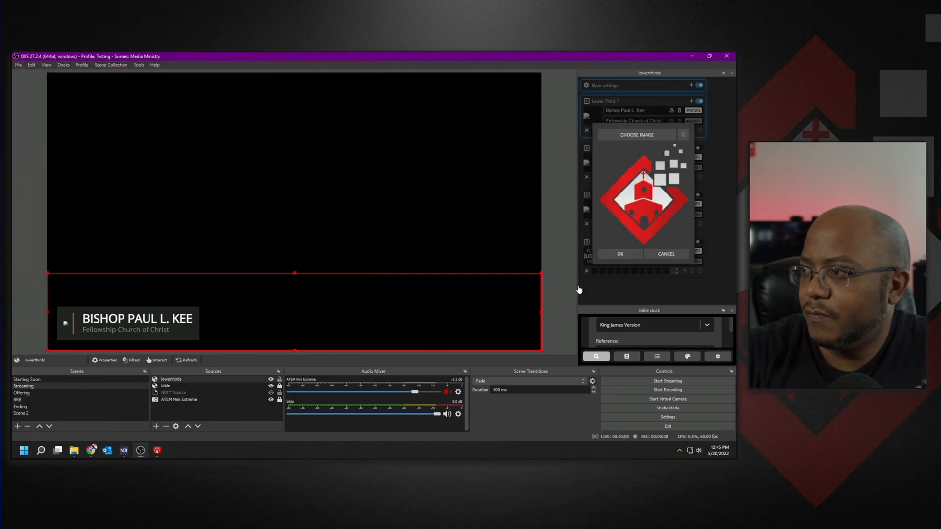
click(619, 253)
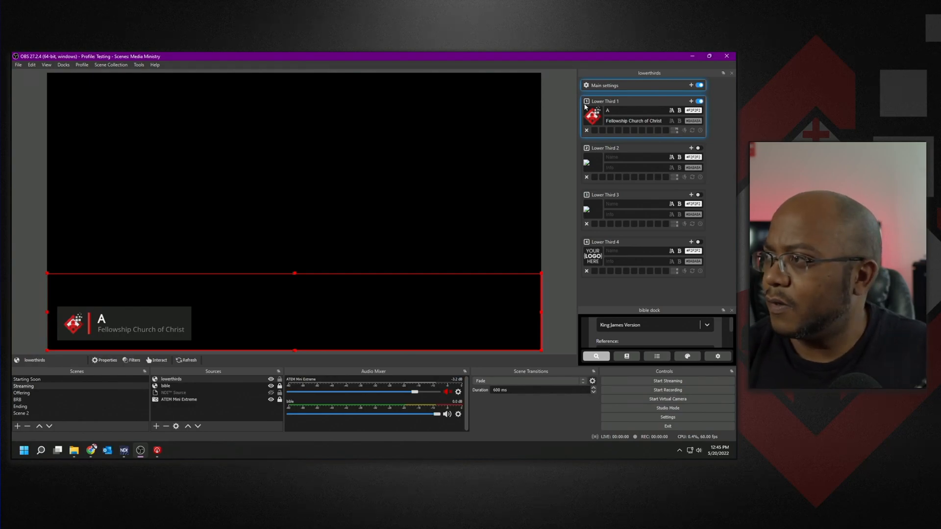
text(AJay)
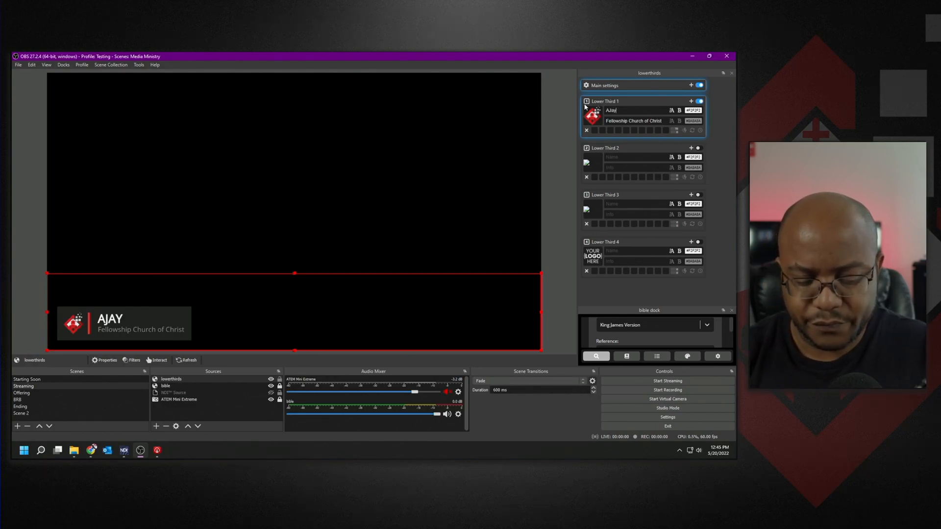
text(Holmes)
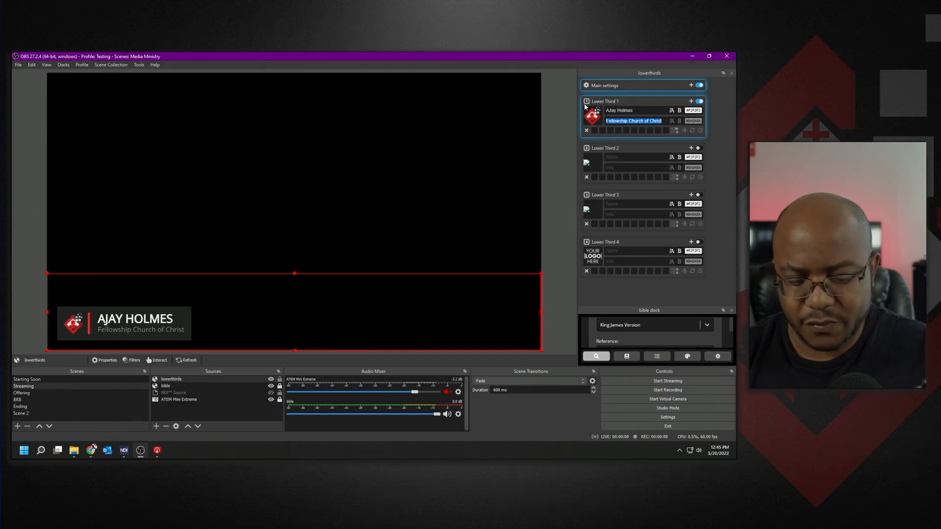
text(e-missionary)
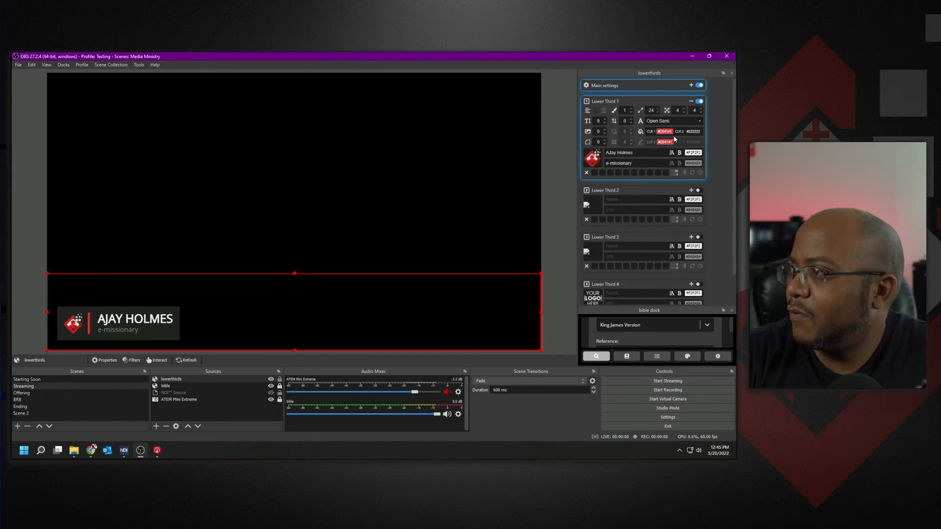
click(665, 131)
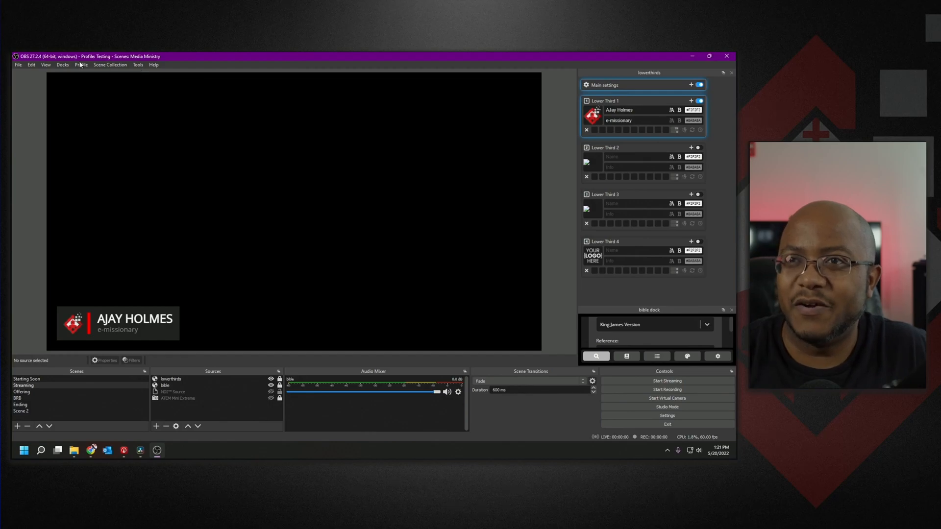
In Tools > Scripts, remove the old hotkeys script and start adding a new one
click(137, 65)
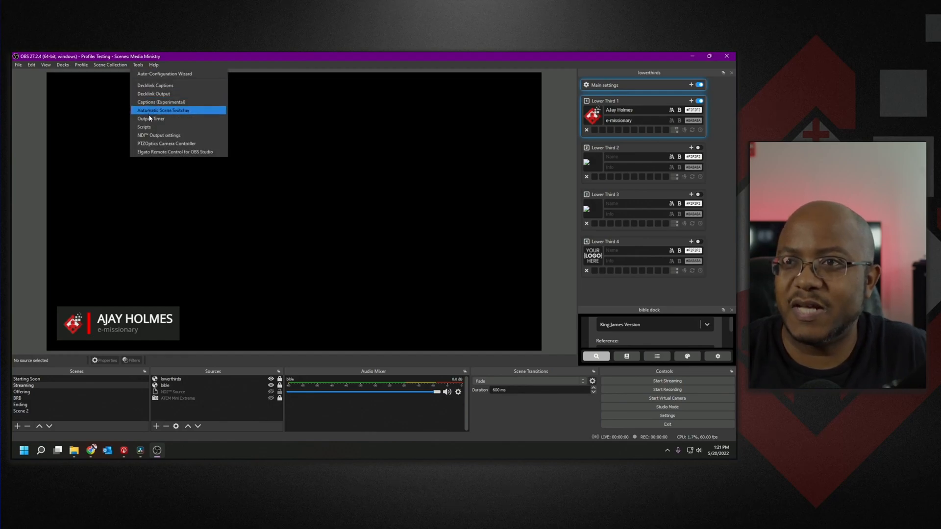
click(143, 127)
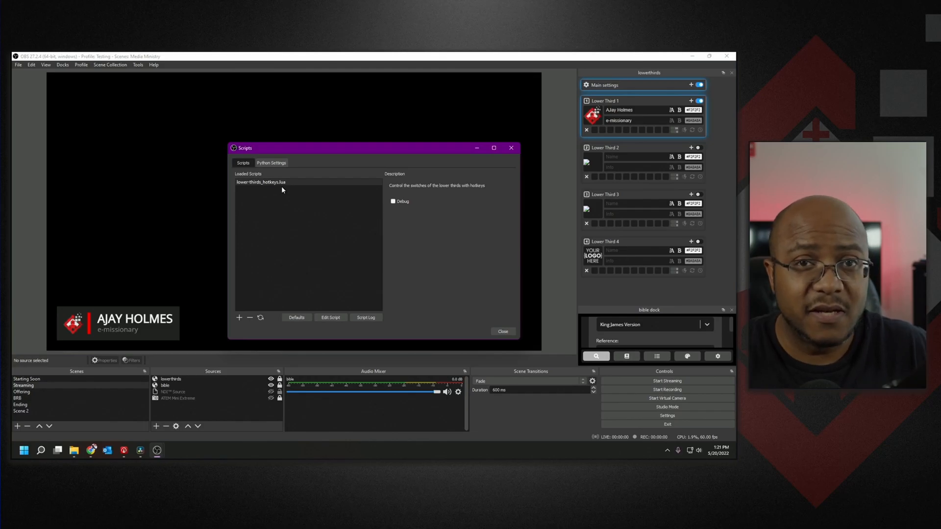
mouse_move(273, 311)
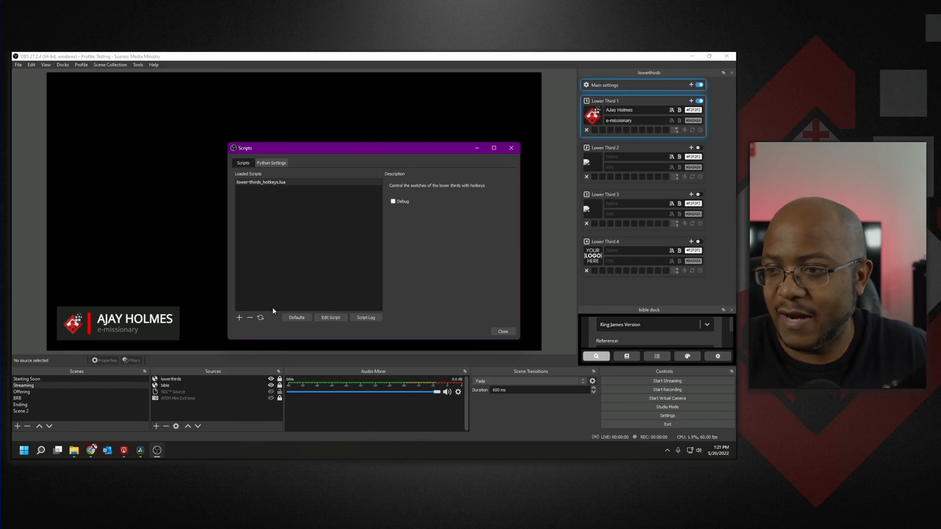
click(250, 318)
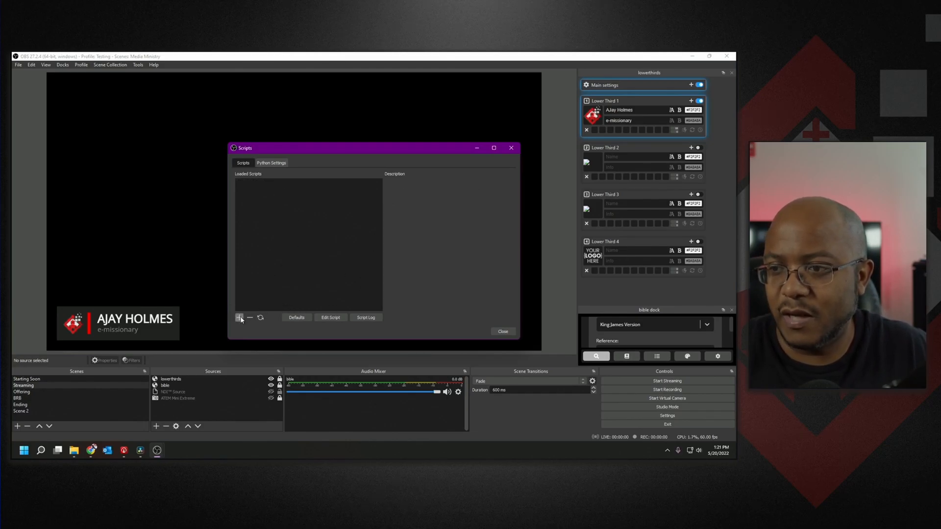
click(239, 317)
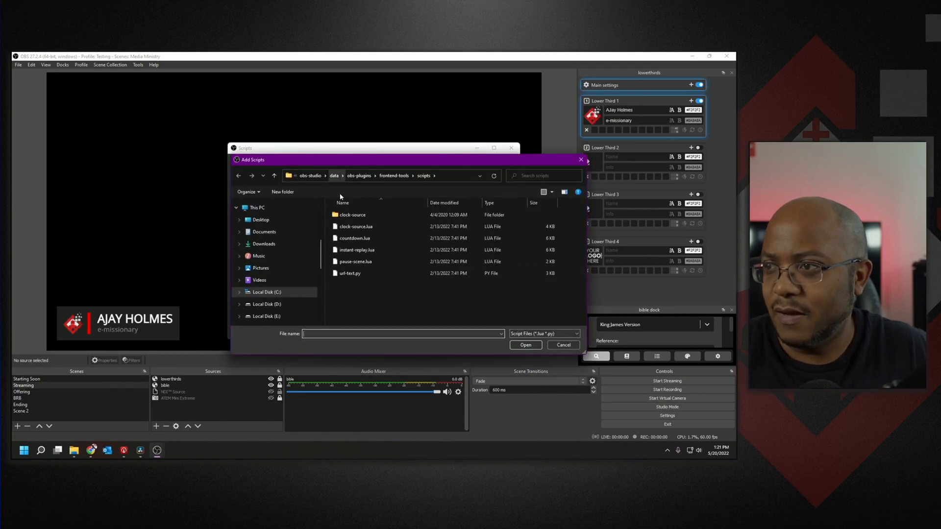
Load lower-thirds_hotkeys.lua from C:\OBS Complete Bundle\Animated-Lower-Thirds\lower thirds and close Scripts
click(266, 292)
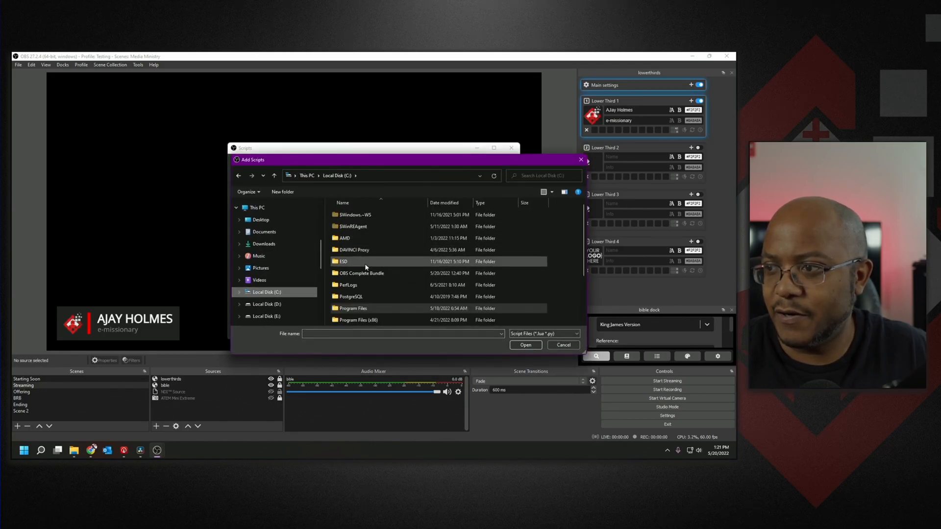
double_click(360, 273)
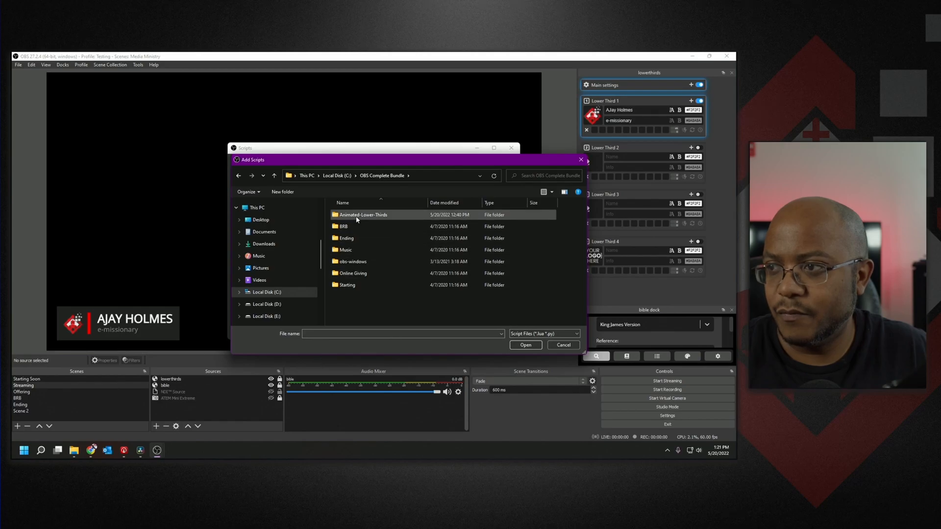
double_click(363, 214)
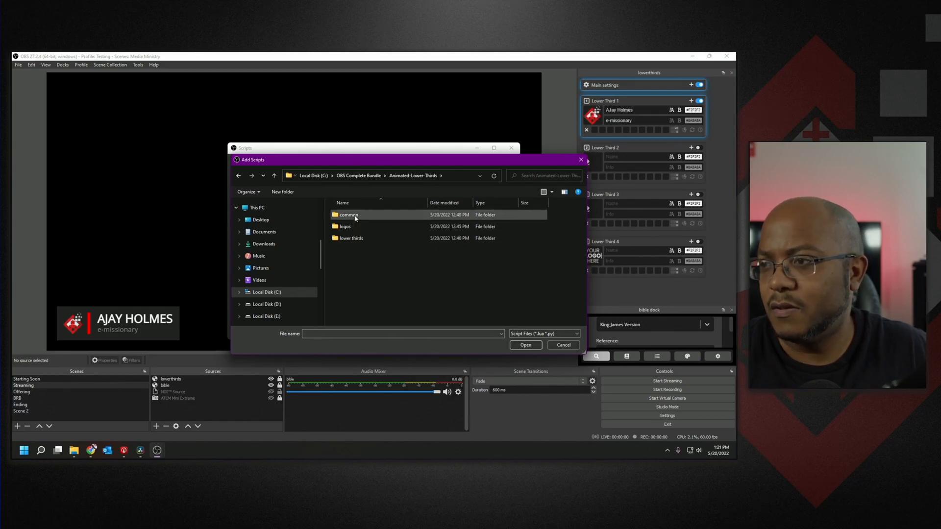
double_click(352, 237)
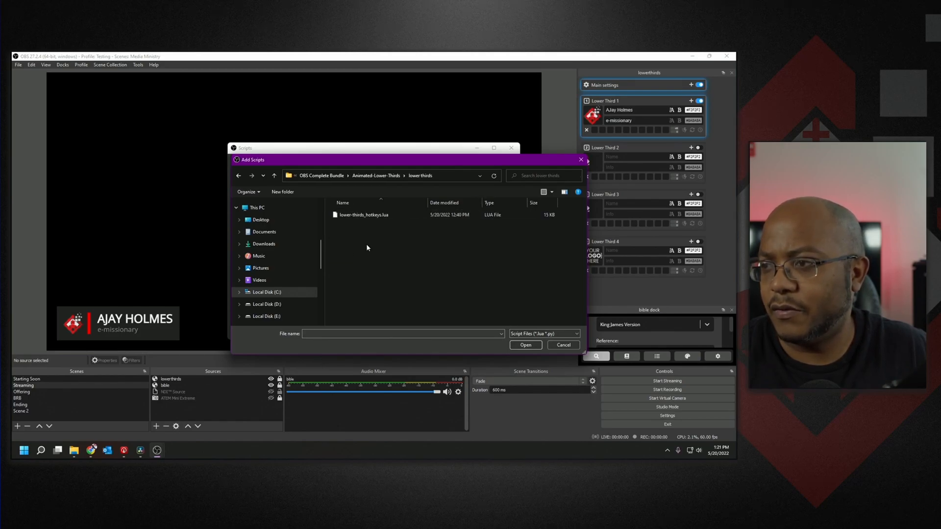
click(363, 215)
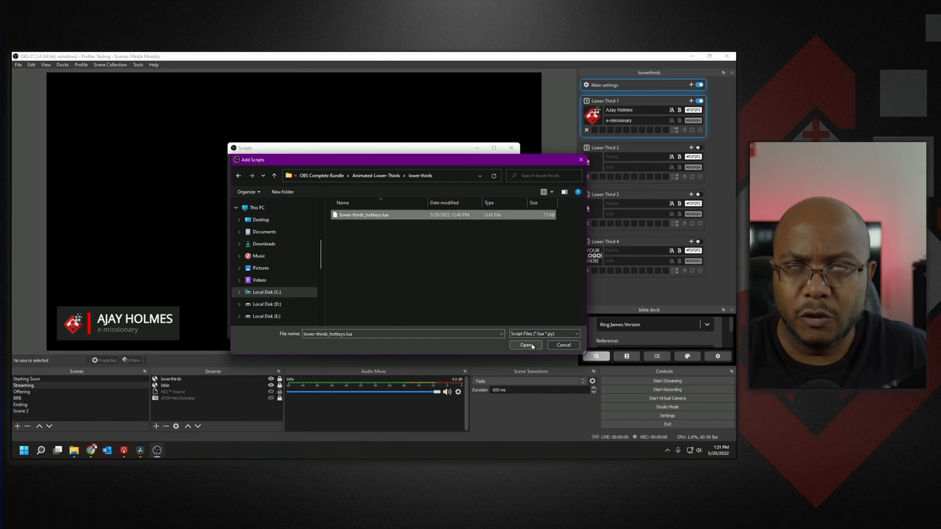
click(525, 345)
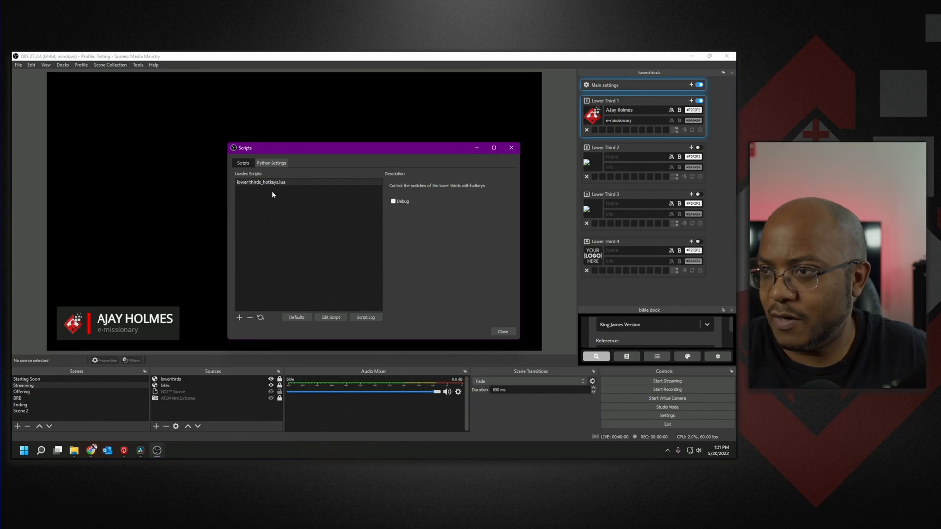
click(501, 331)
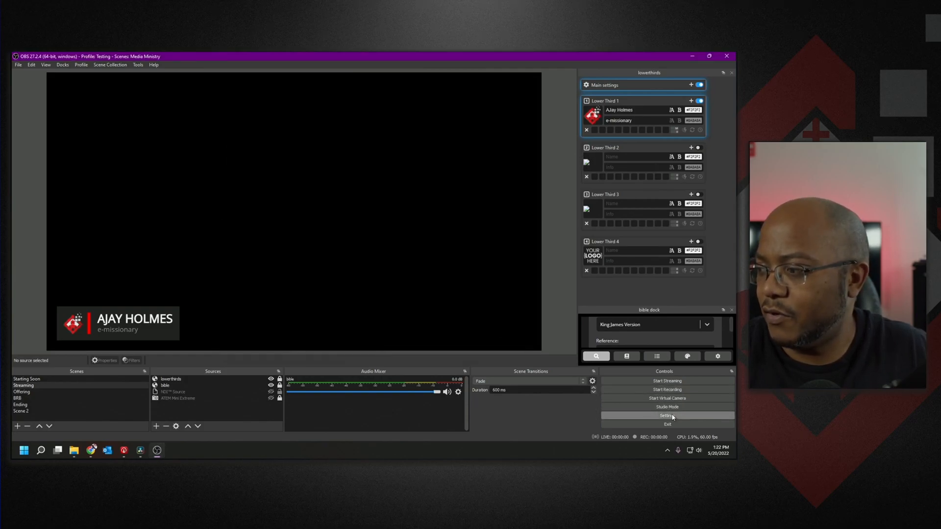
In Settings > Hotkeys, filter by 'lower' and assign Shift + W to Lower Third Switch #1
click(666, 416)
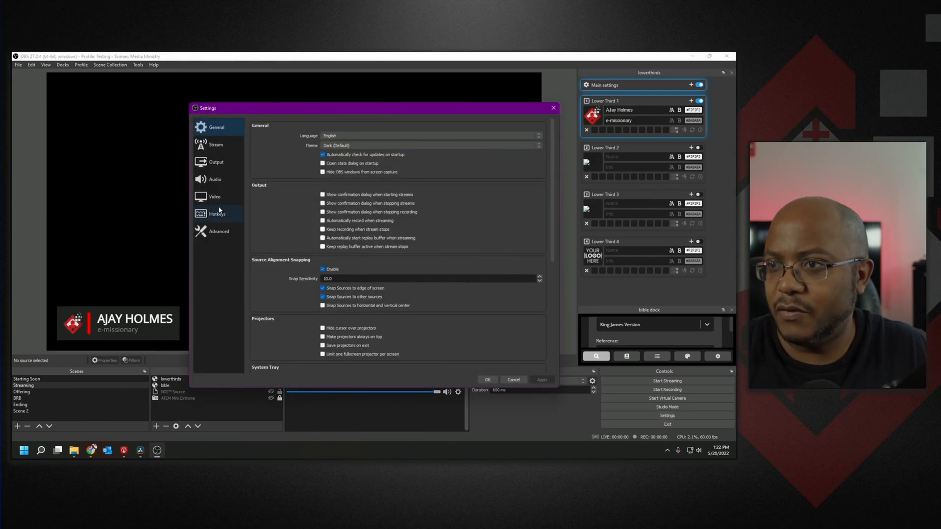
click(216, 214)
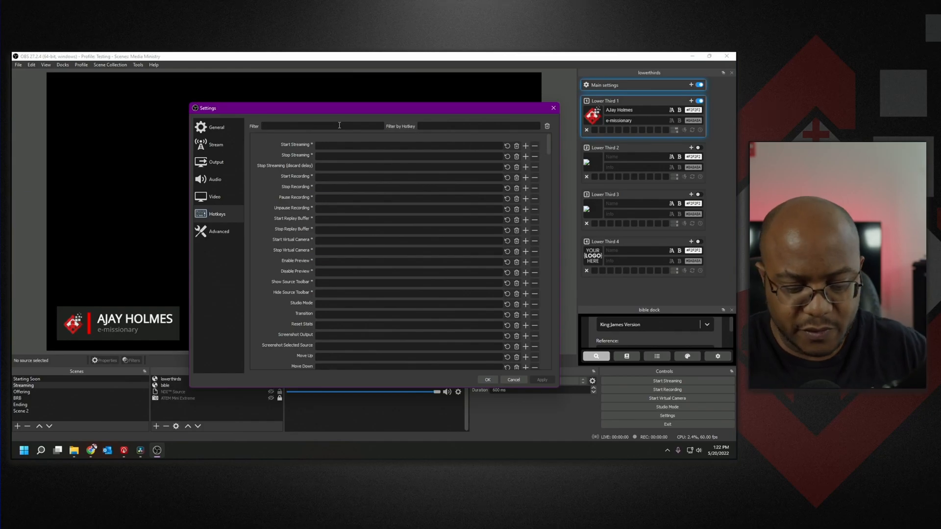
text(lower)
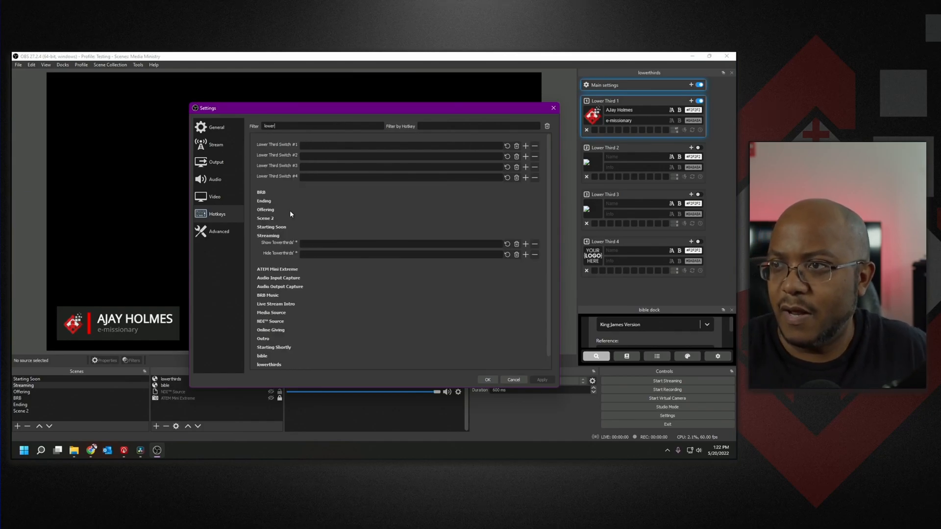
click(317, 145)
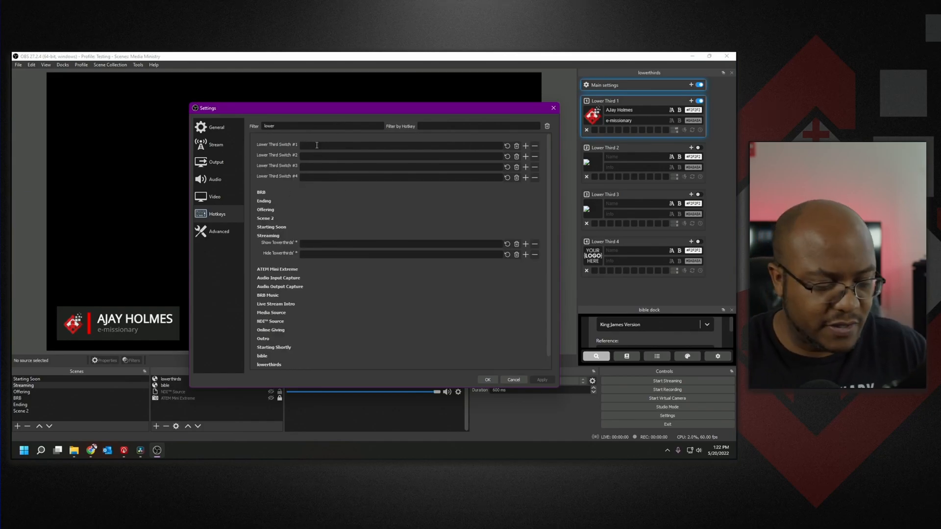
text(Shift + W)
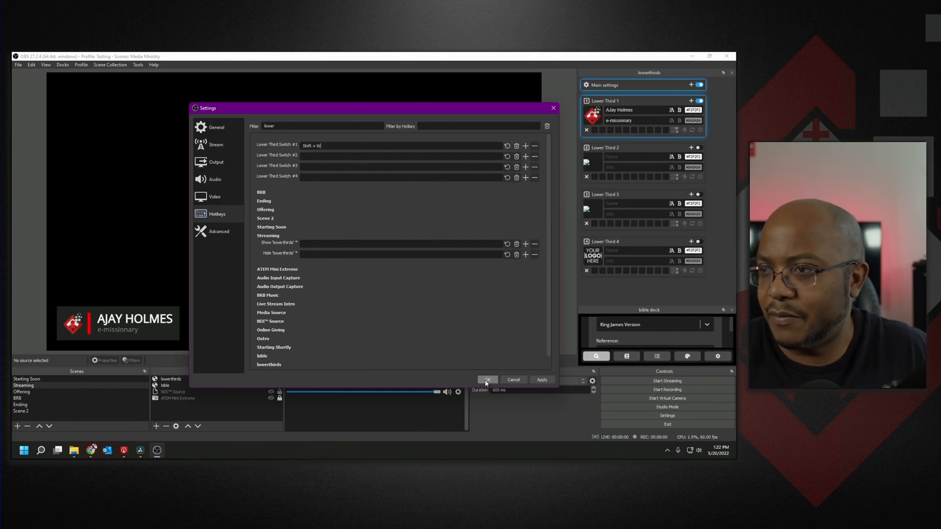
click(487, 380)
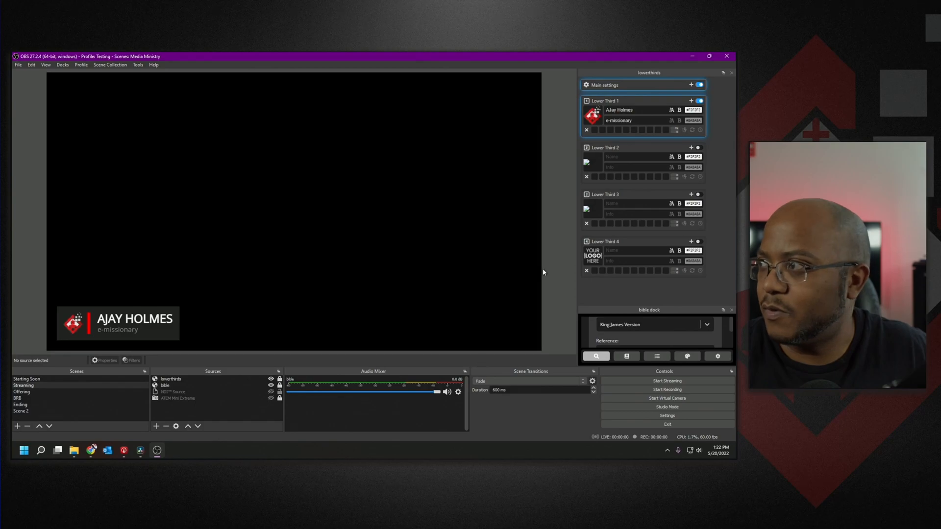
mouse_move(531, 271)
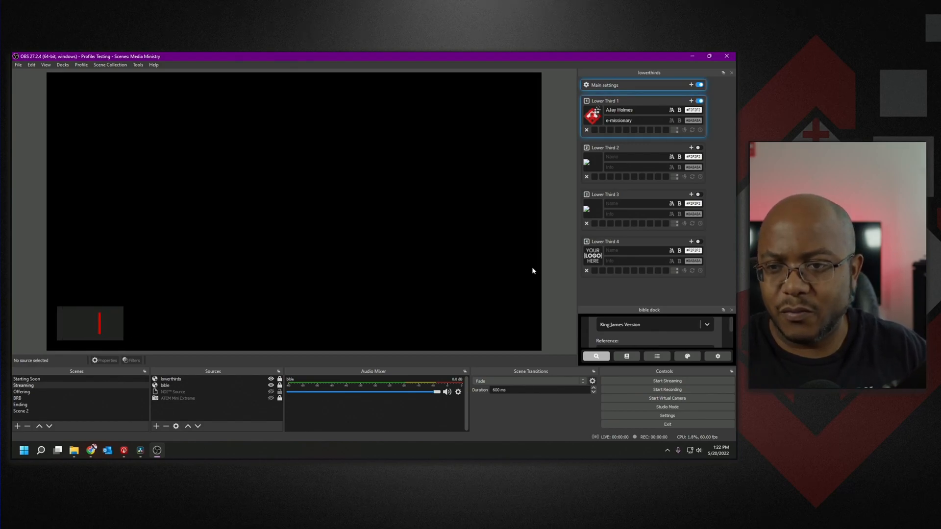
click(693, 100)
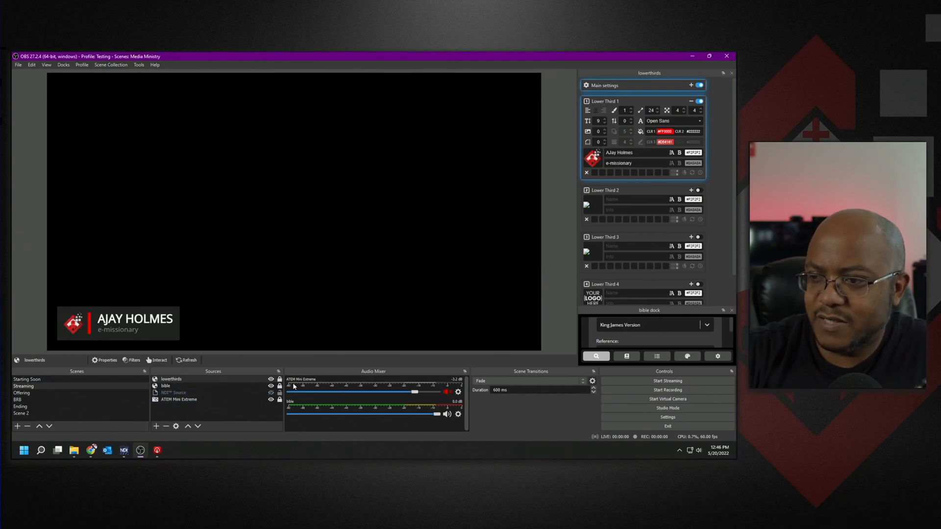
mouse_move(404, 410)
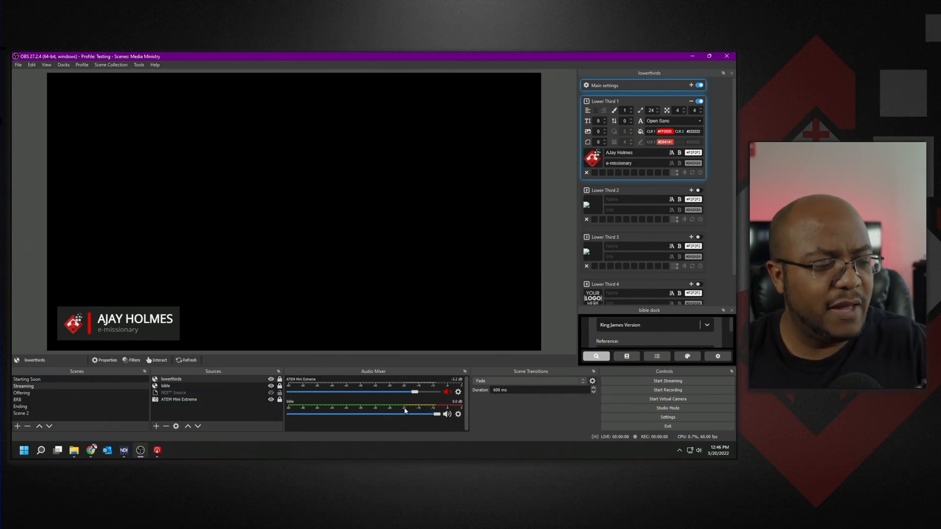